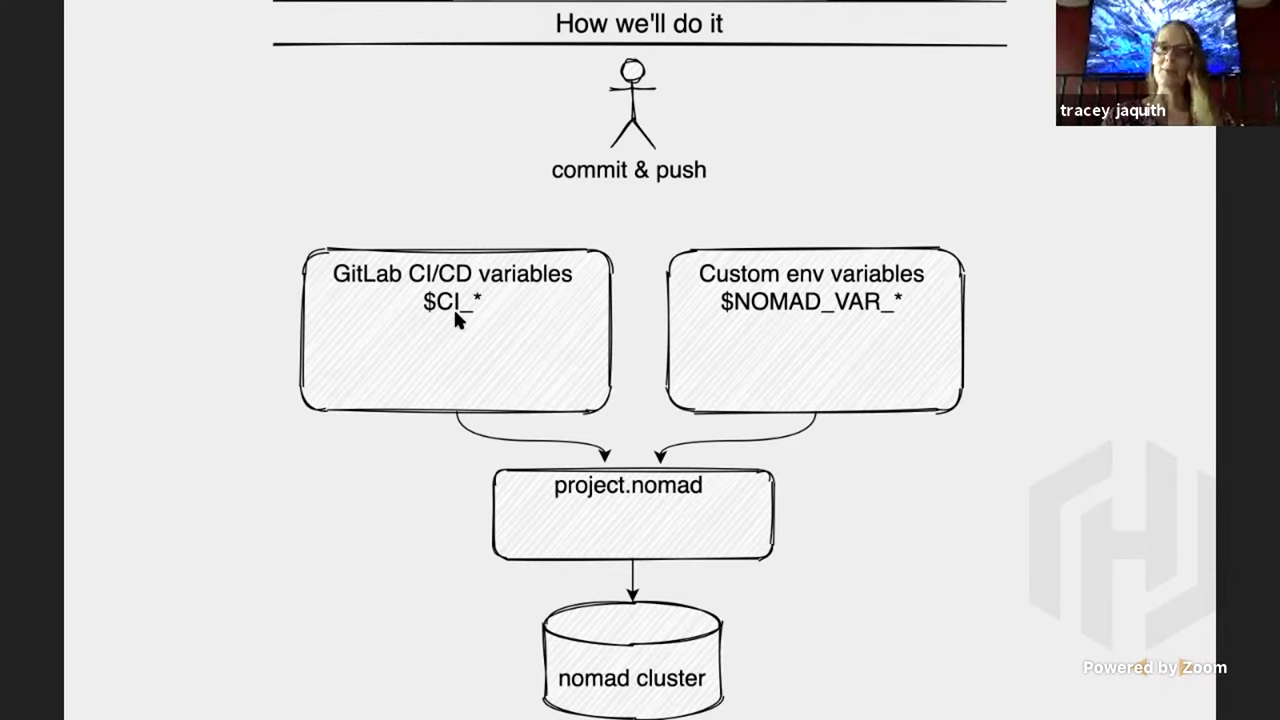
{"action": "mouse_move", "coordinate": [812, 300]}
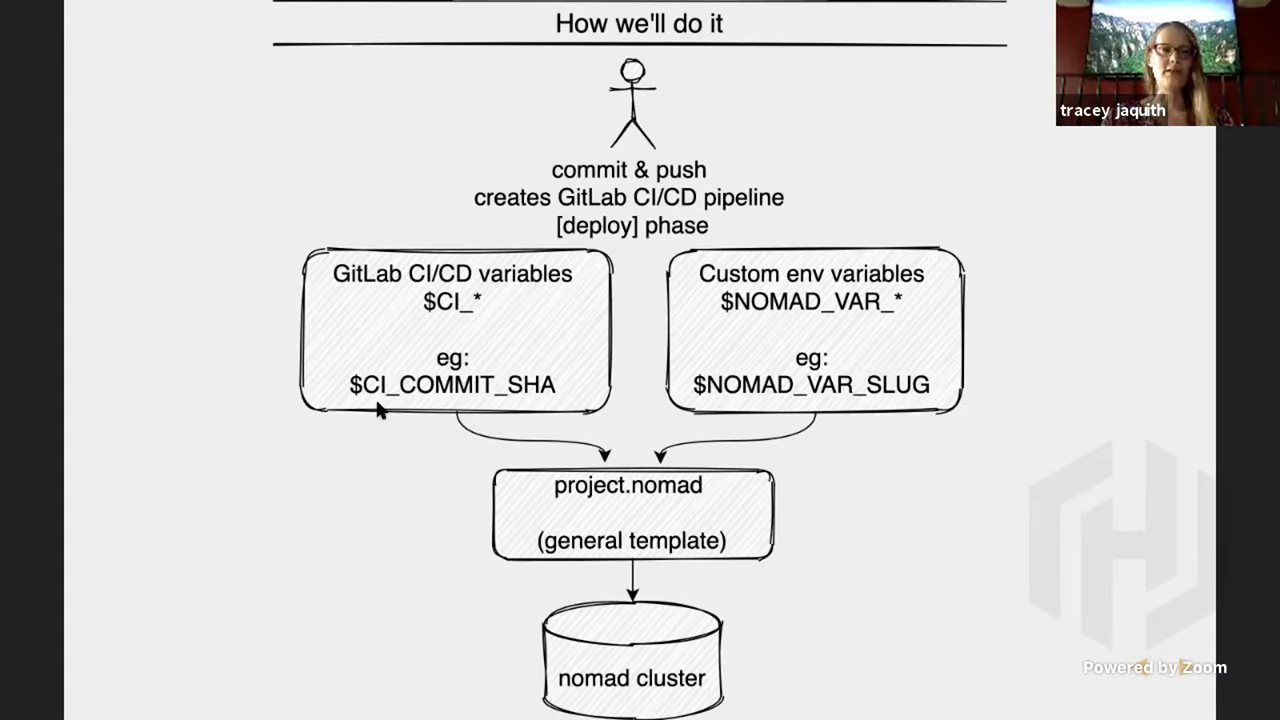
{"action": "mouse_move", "coordinate": [512, 418]}
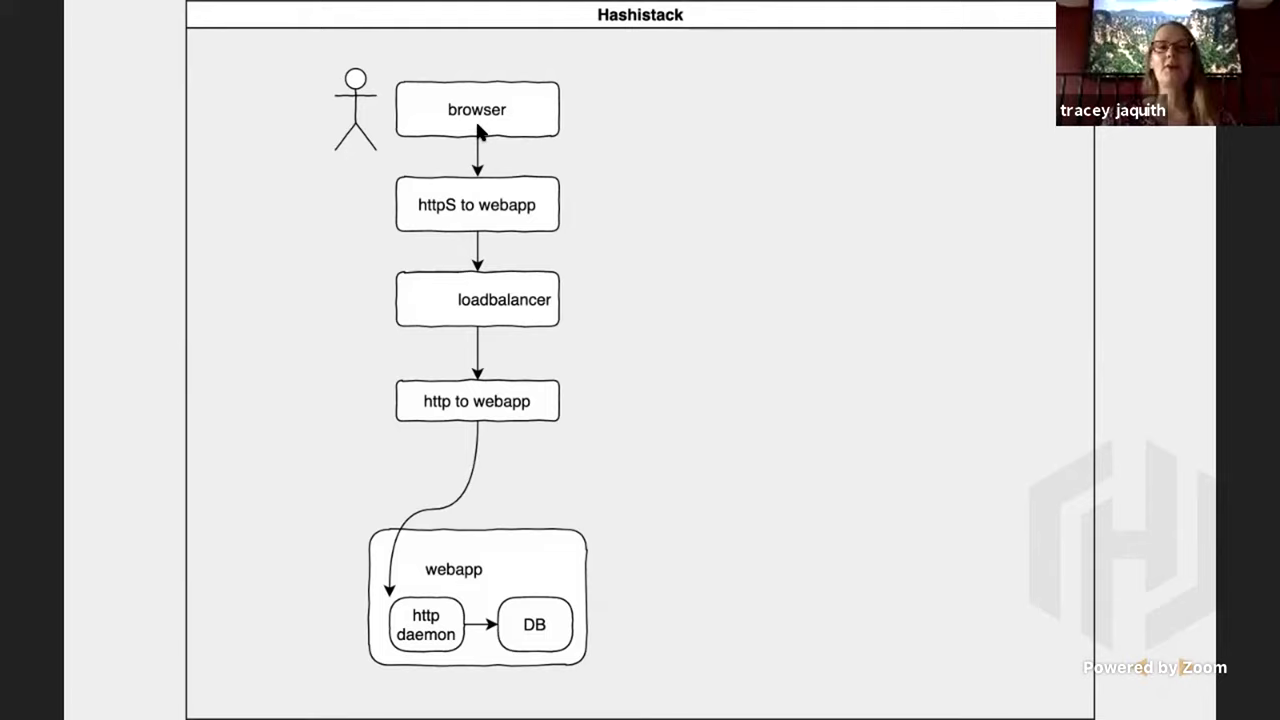
{"action": "mouse_move", "coordinate": [570, 316]}
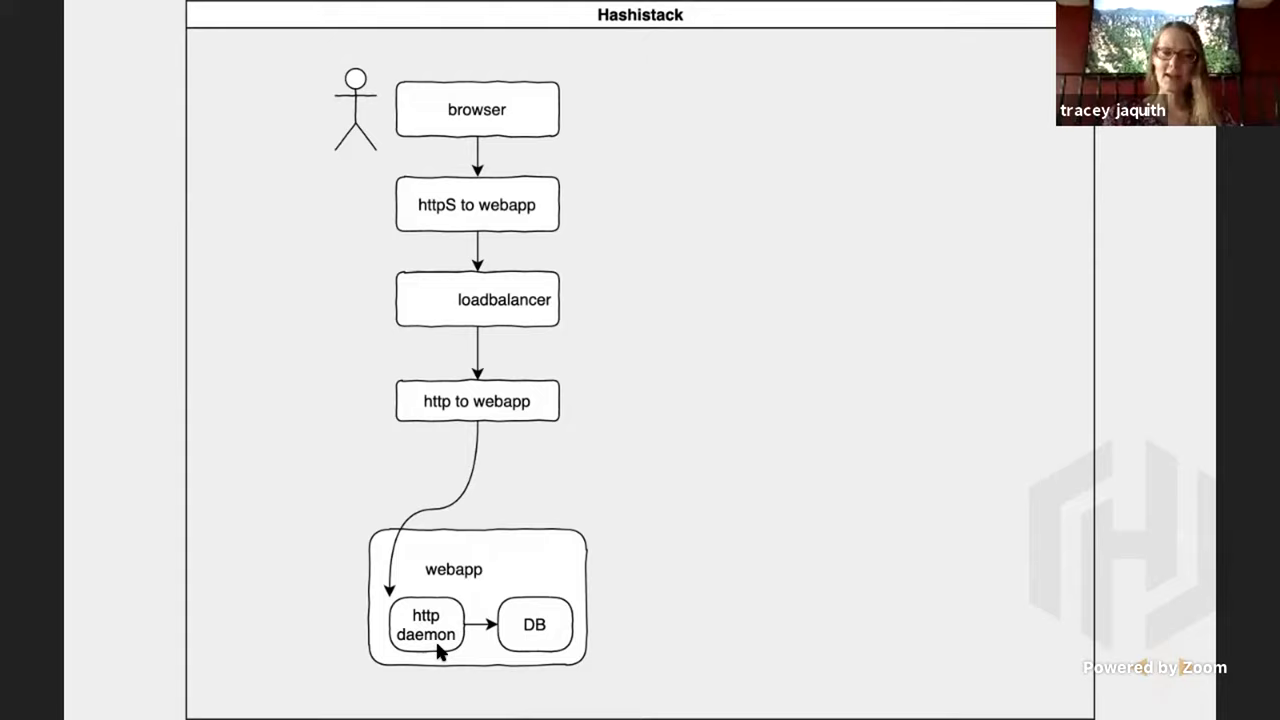
{"action": "mouse_move", "coordinate": [484, 624]}
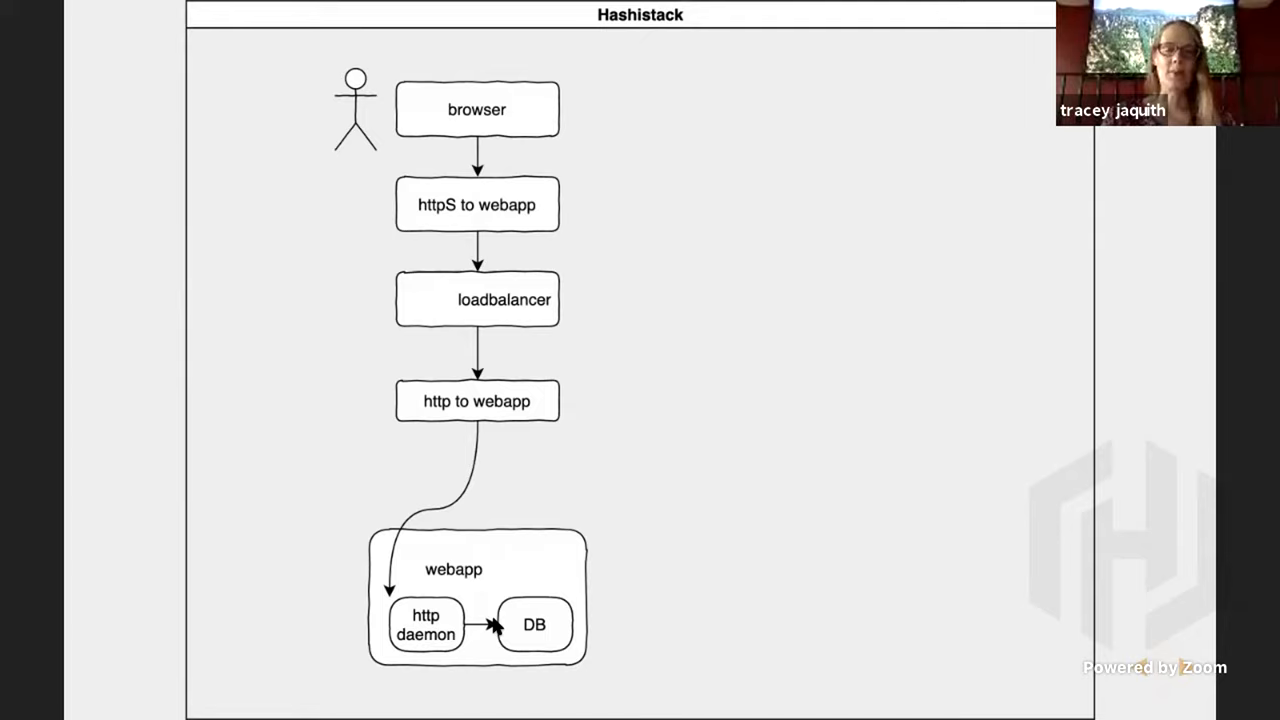
{"action": "mouse_move", "coordinate": [580, 684]}
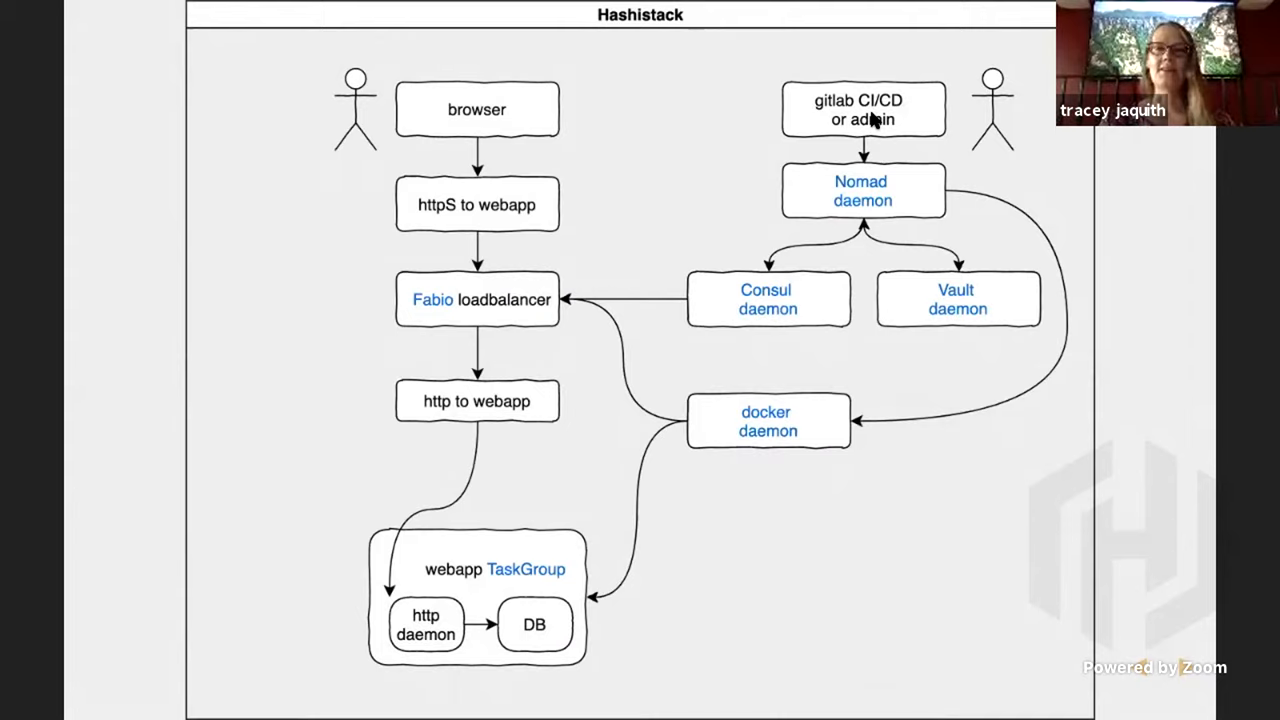
{"action": "mouse_move", "coordinate": [862, 180]}
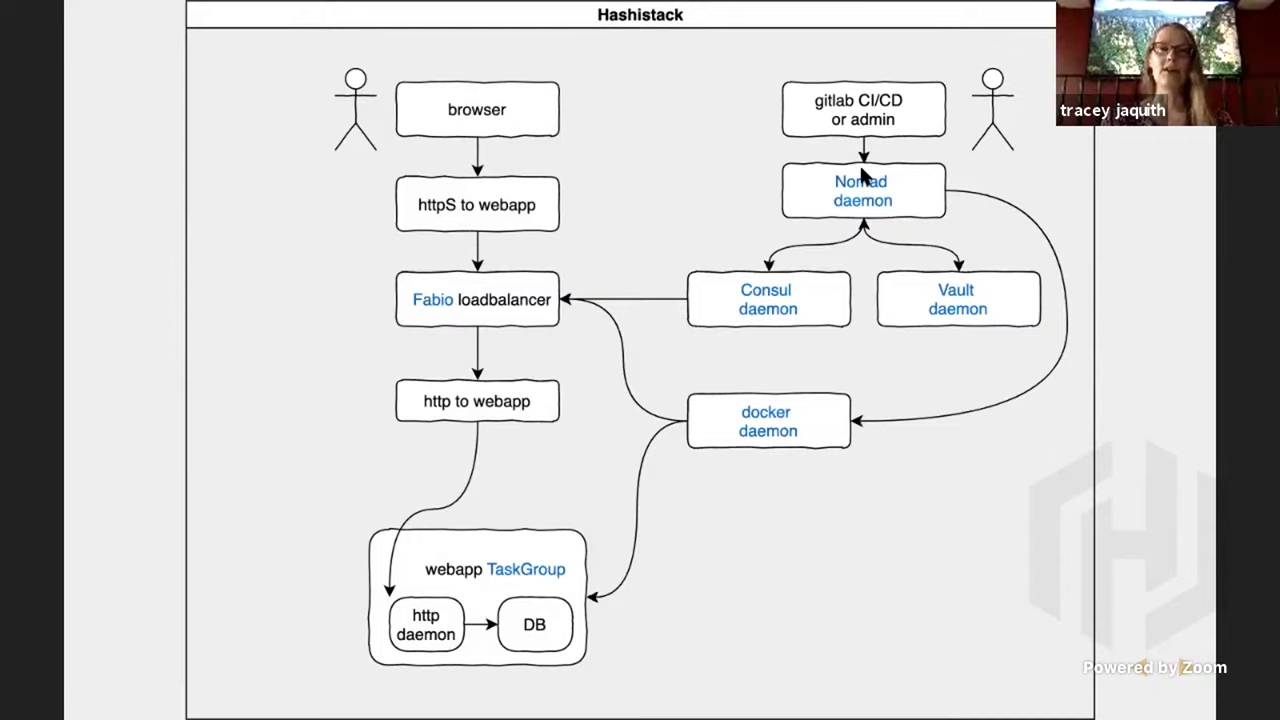
{"action": "mouse_move", "coordinate": [860, 200]}
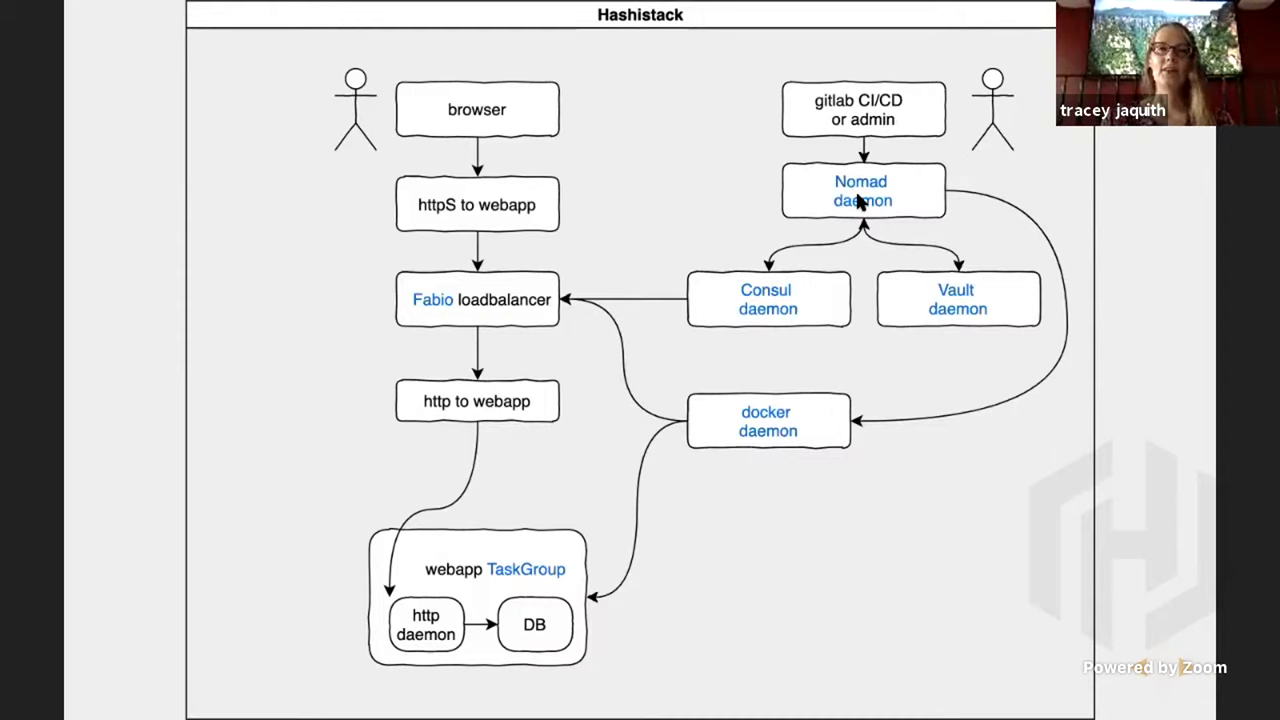
{"action": "mouse_move", "coordinate": [1020, 398]}
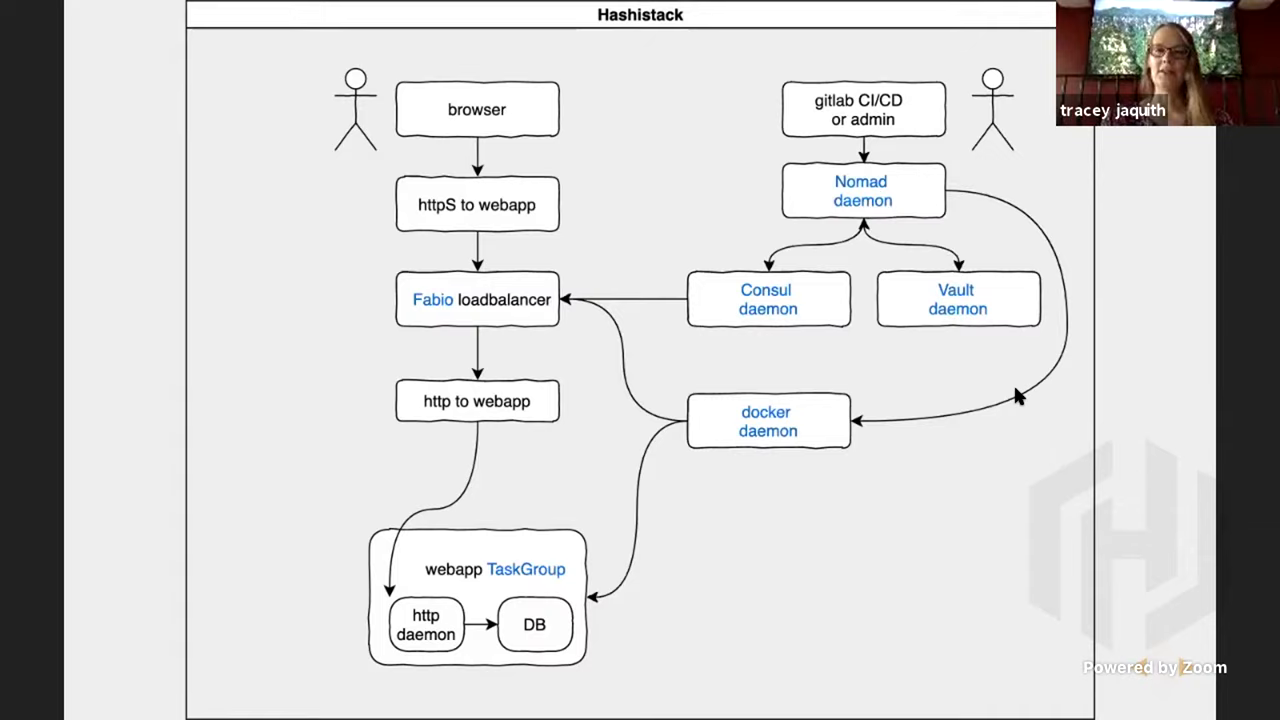
{"action": "mouse_move", "coordinate": [600, 570]}
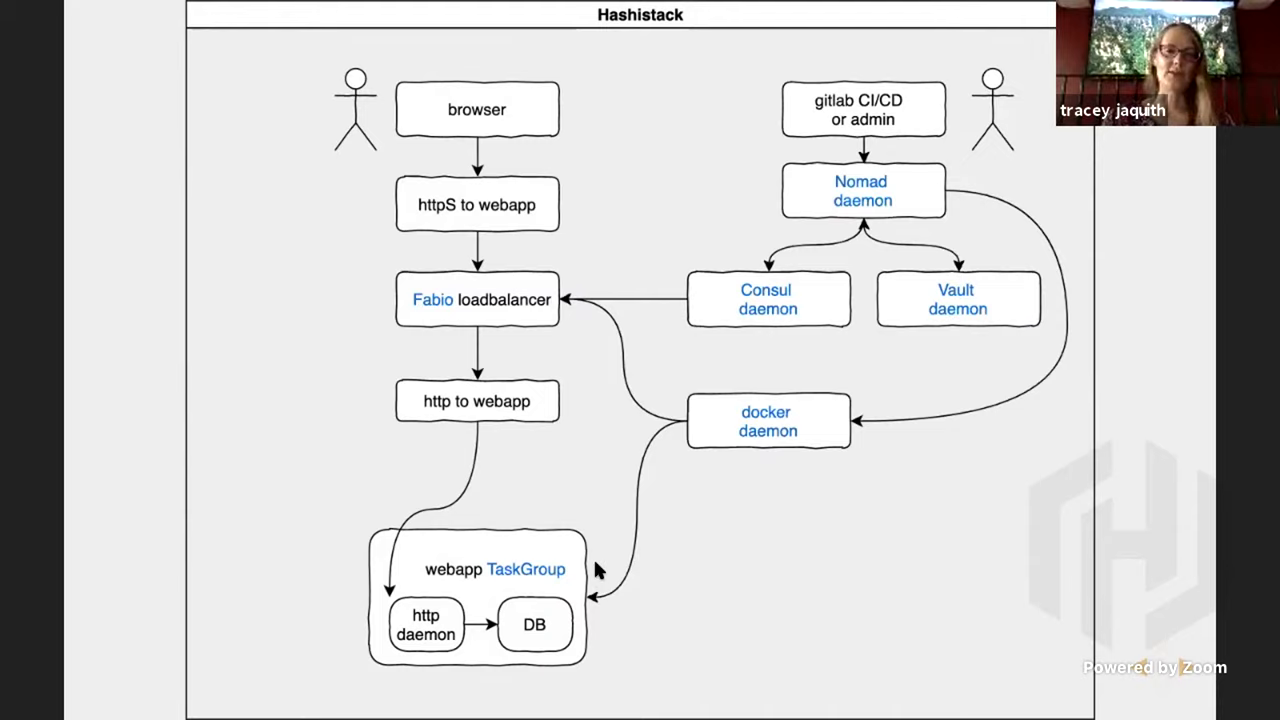
{"action": "mouse_move", "coordinate": [680, 460]}
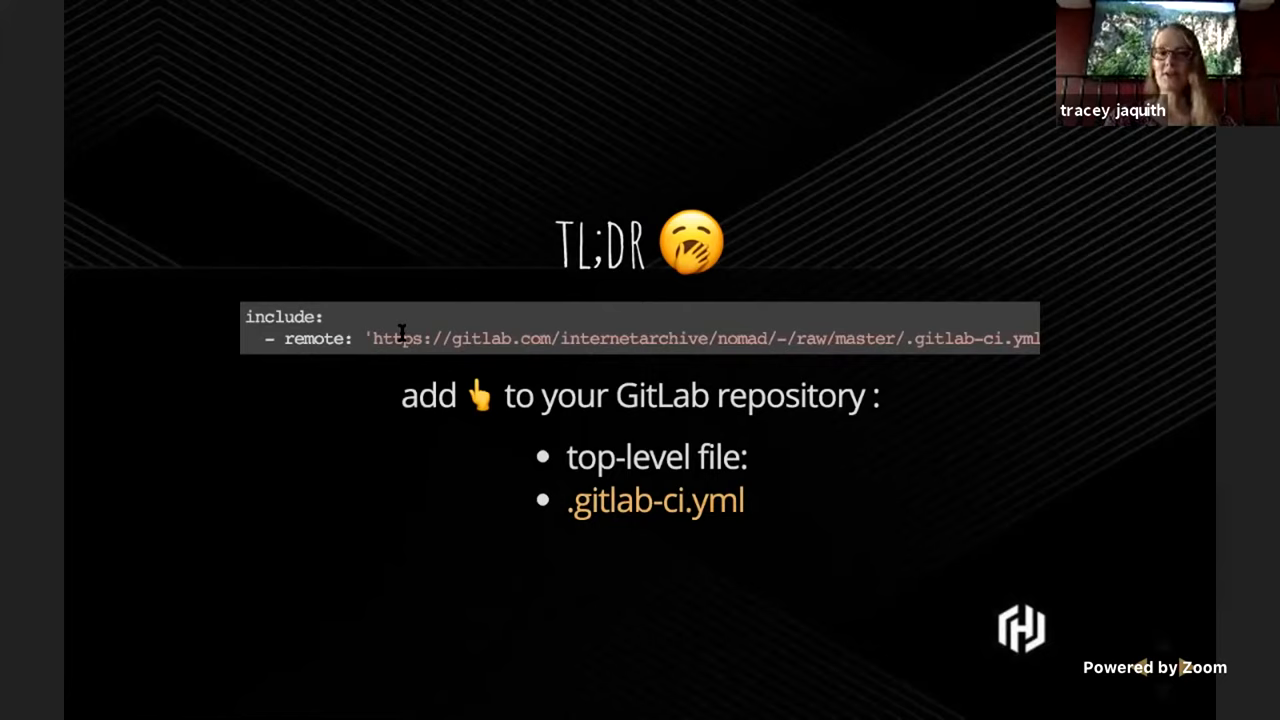
Highlight the include: remote line on the TL;DR .gitlab-ci.yml slide
{"action": "double_click", "coordinate": [950, 338]}
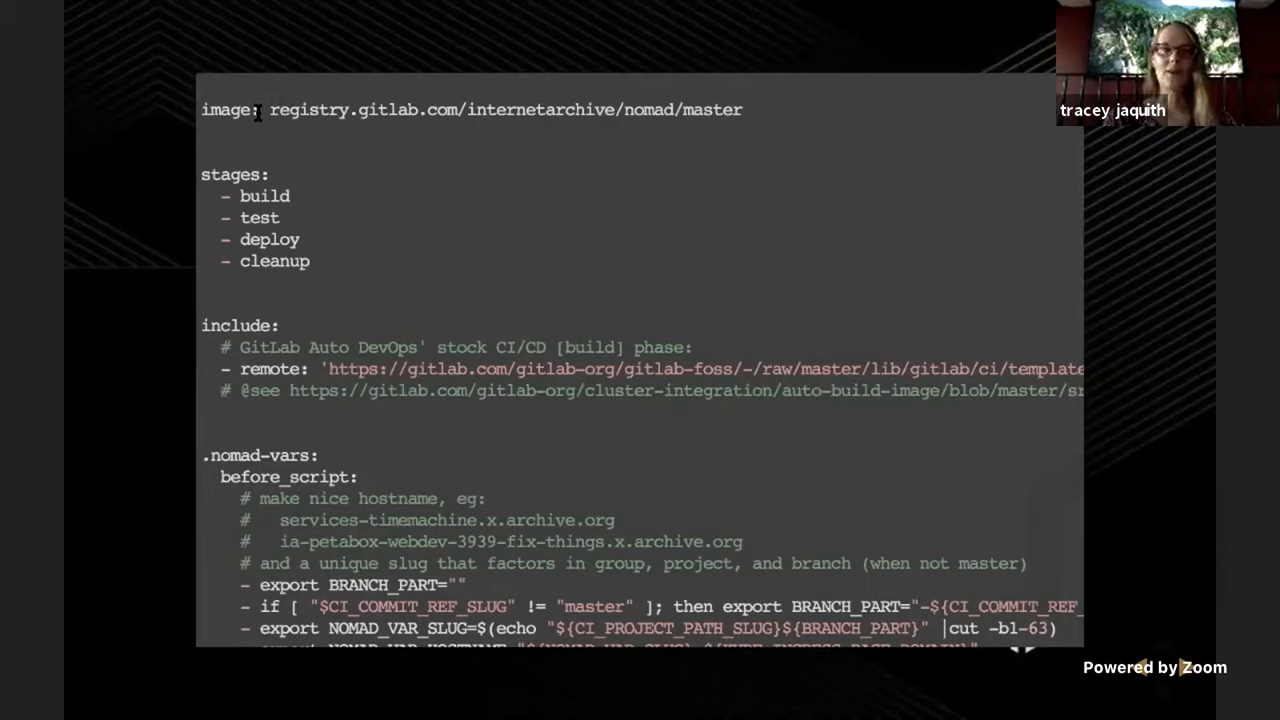
Scroll down the .nomad-vars slide to the example hostname and highlight its first part
{"action": "double_click", "coordinate": [650, 110]}
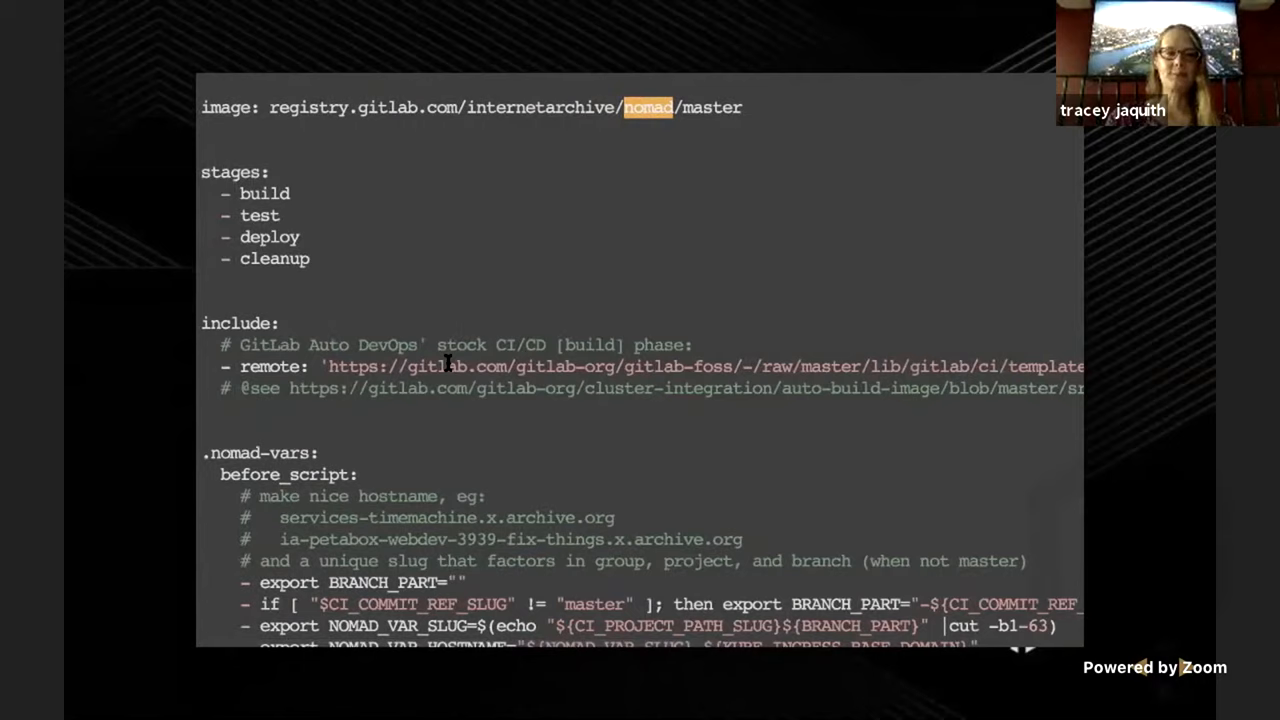
{"action": "scroll", "scroll_direction": "down", "scroll_amount": 3}
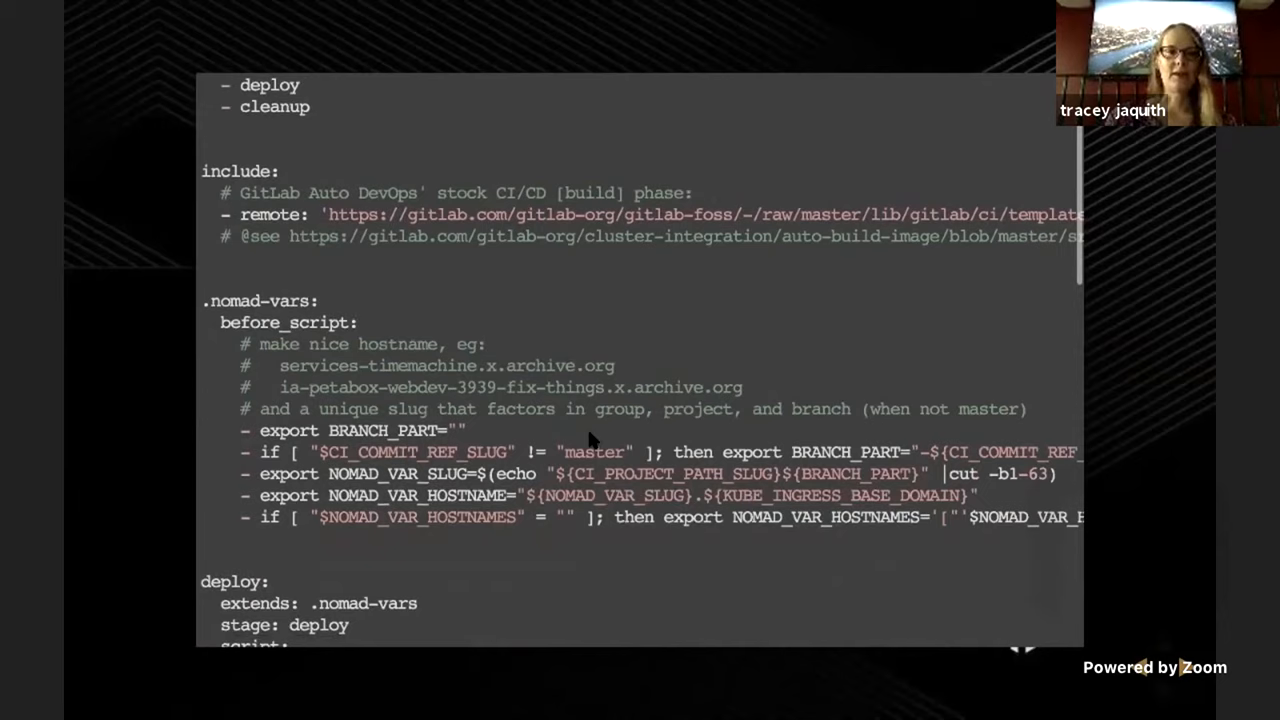
{"action": "scroll", "scroll_direction": "down", "scroll_amount": 3}
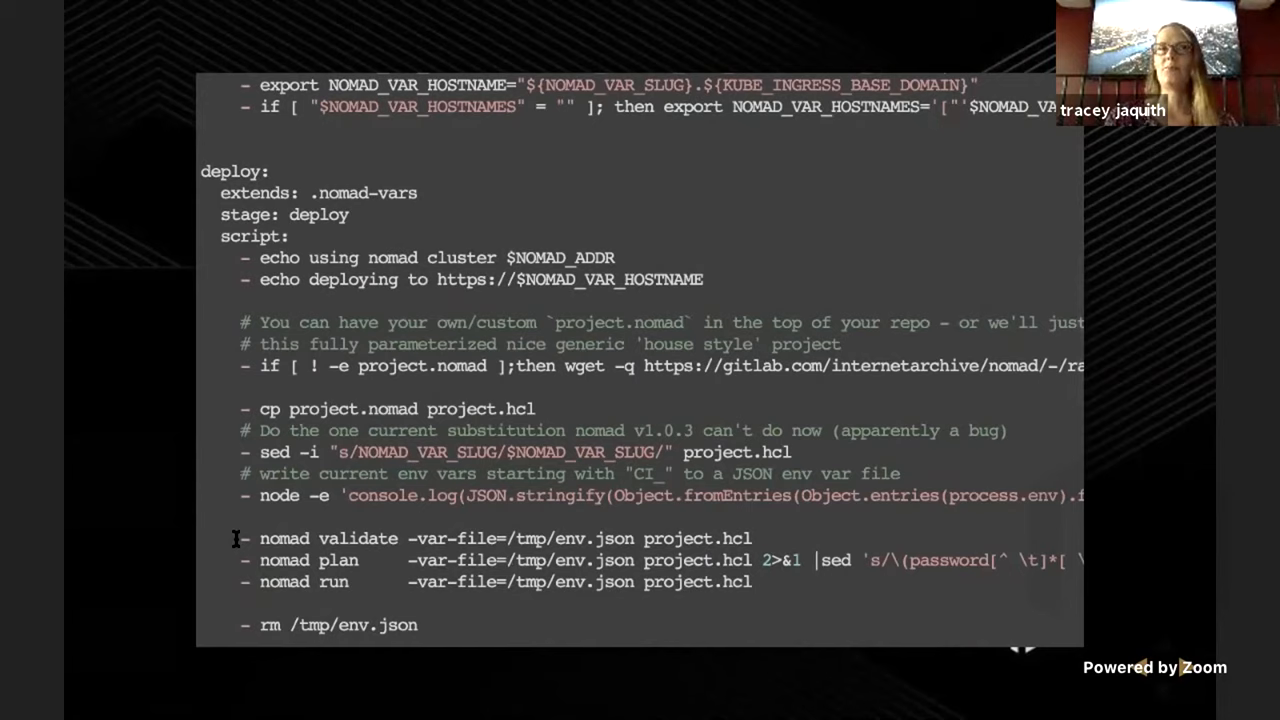
{"action": "scroll", "scroll_direction": "down", "scroll_amount": 3}
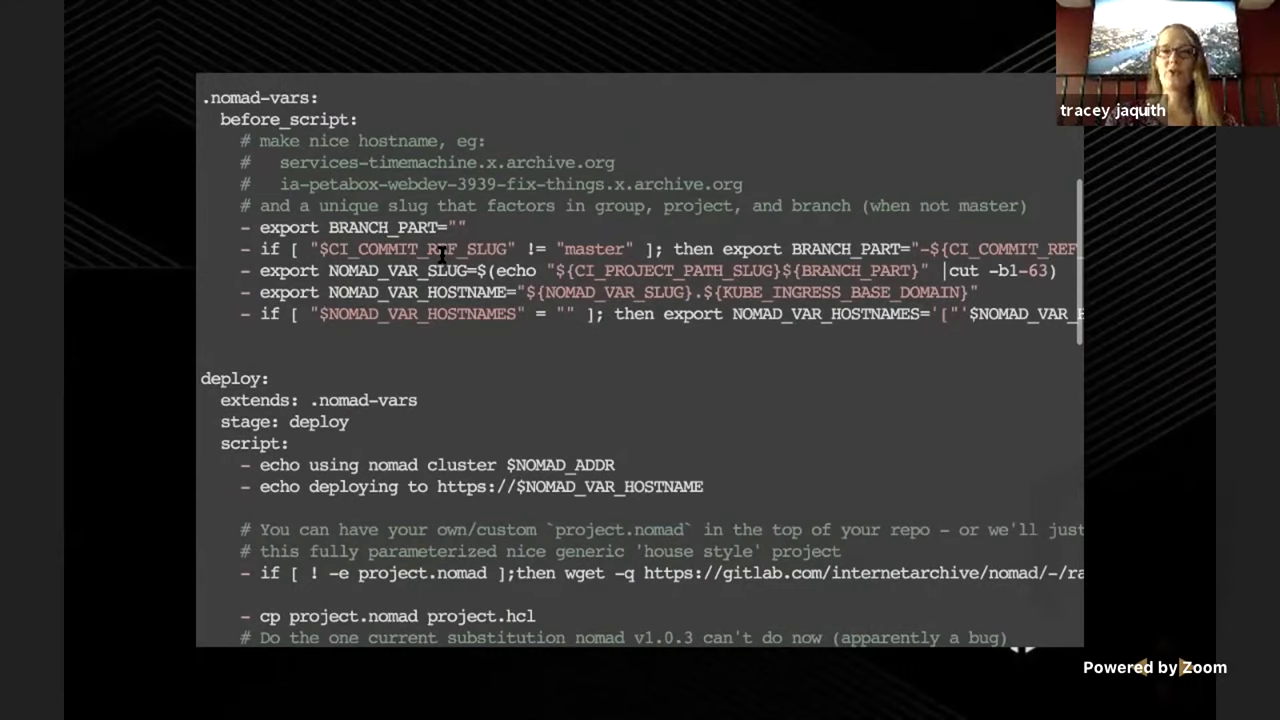
{"action": "double_click", "coordinate": [404, 270]}
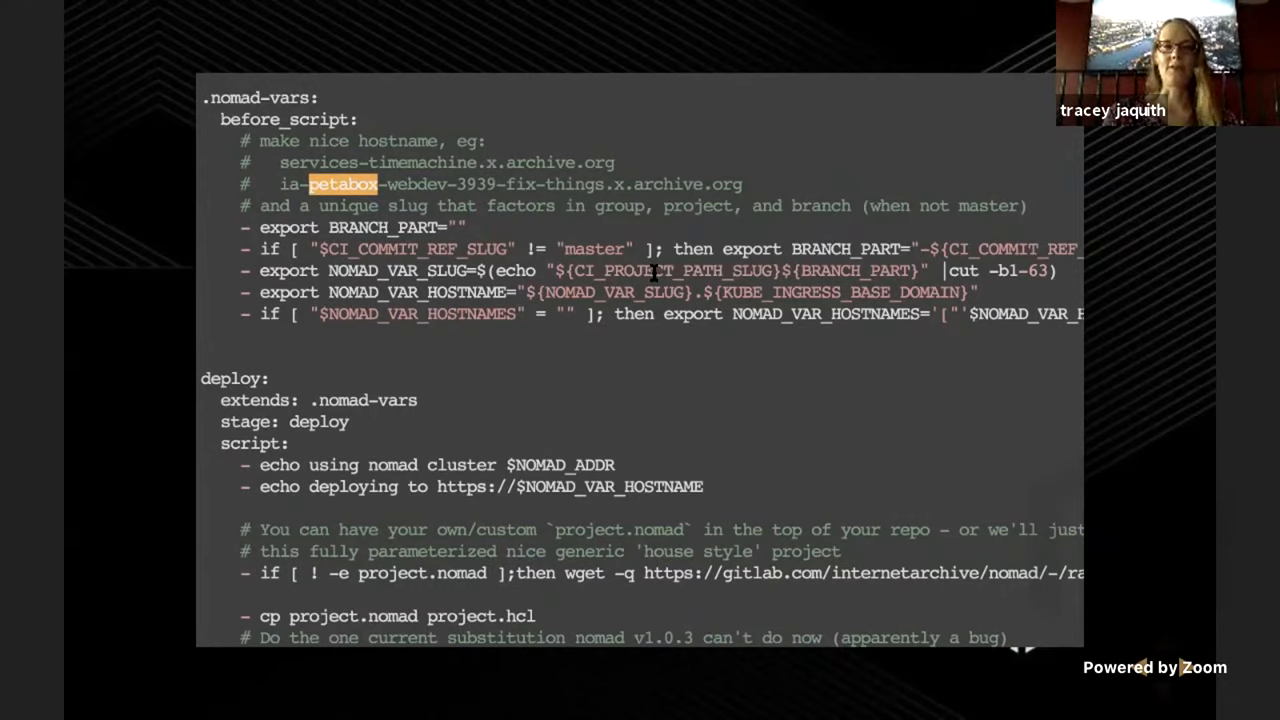
Highlight the webdev-3939-fix-things branch part, then the full ia-petabox-webdev-3939-fix-things.x.archive.org hostname
{"action": "double_click", "coordinate": [484, 184]}
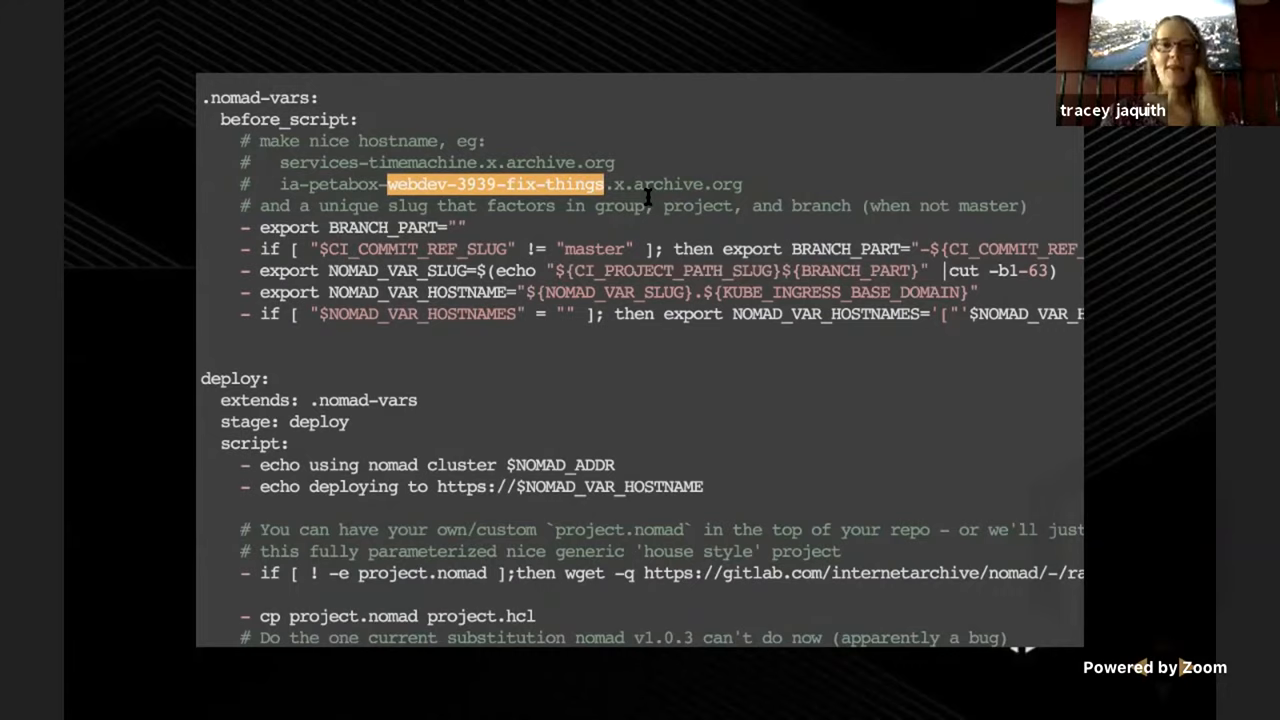
{"action": "mouse_move", "coordinate": [570, 304]}
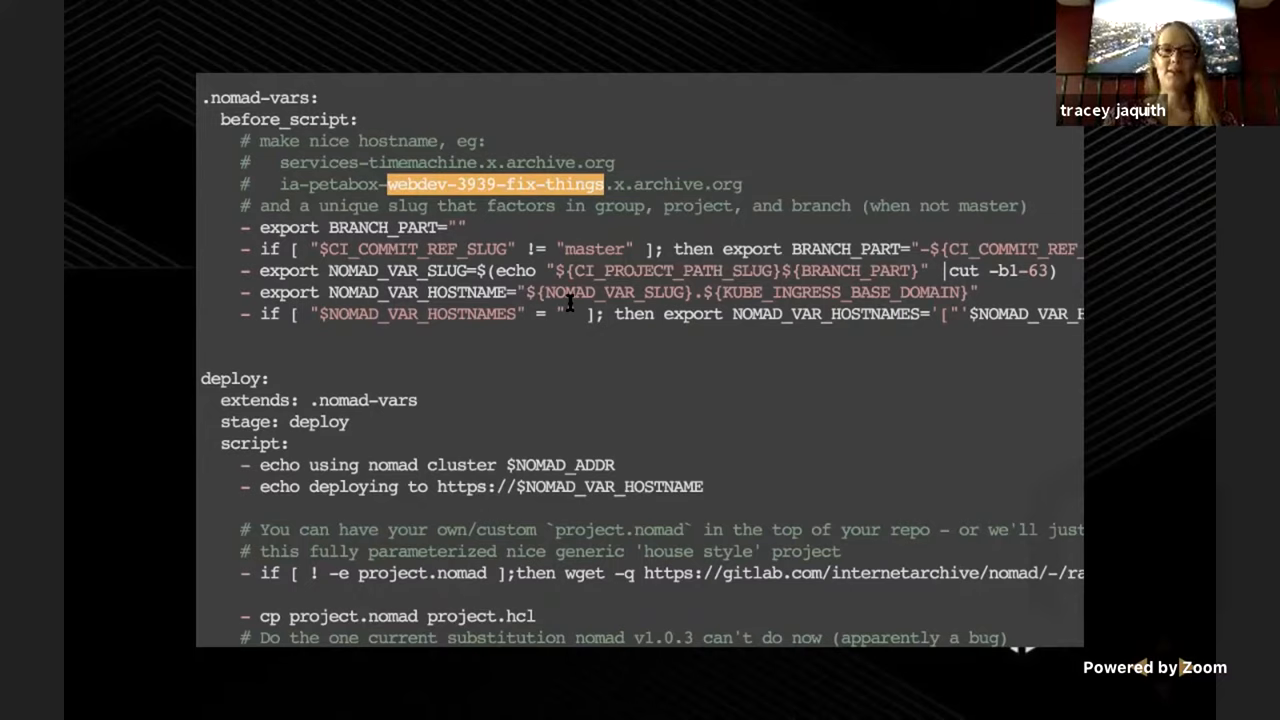
{"action": "double_click", "coordinate": [420, 312]}
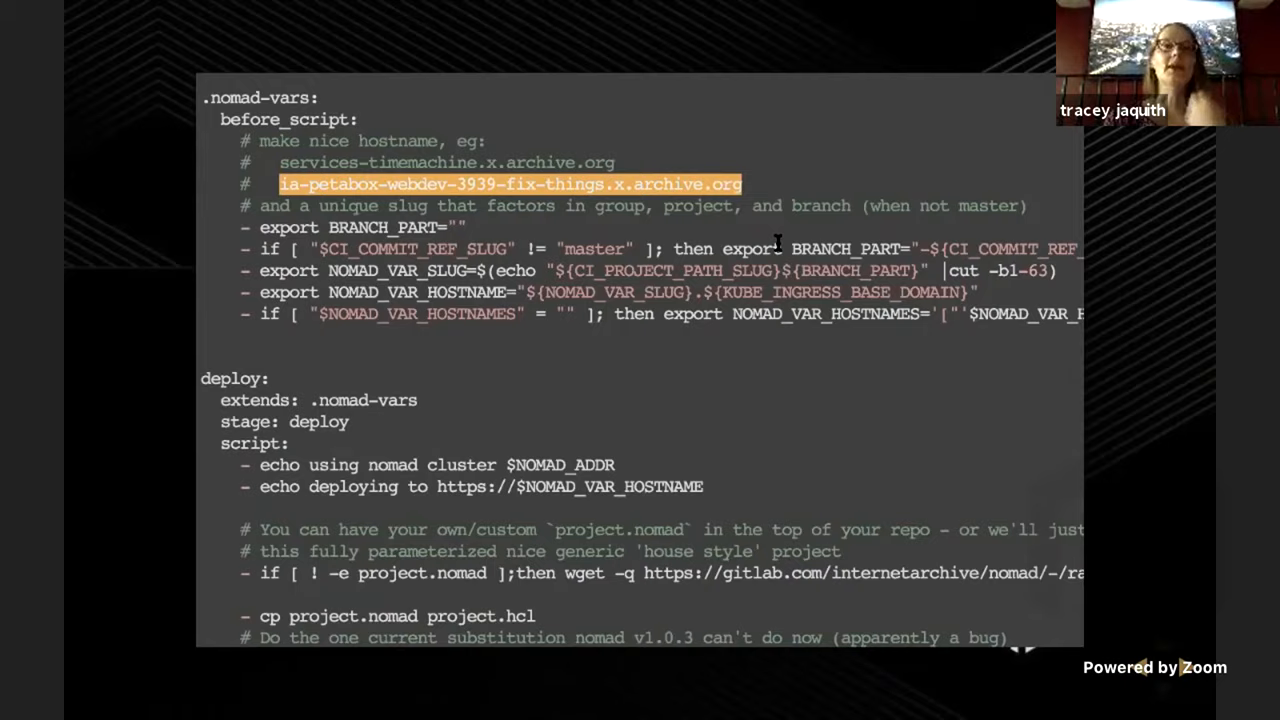
{"action": "scroll", "scroll_direction": "down", "scroll_amount": 3}
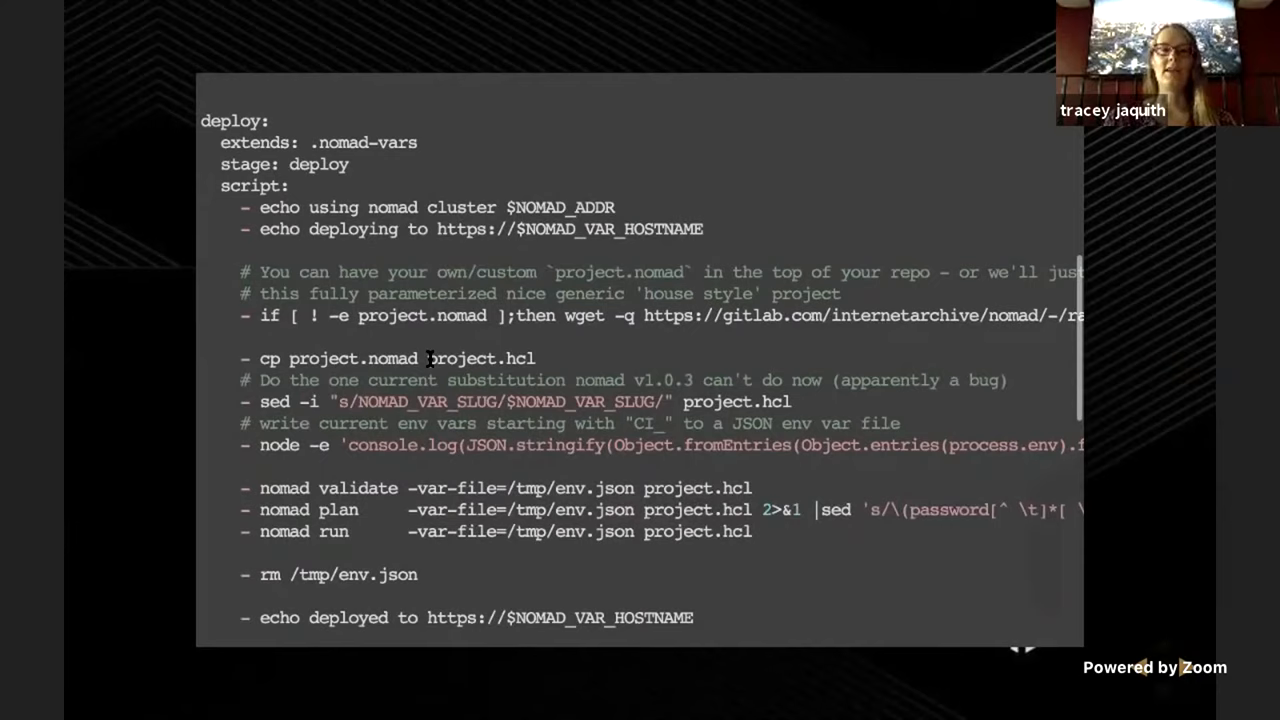
Highlight the deploy script's nomad commands and the CI_ prefix in the env-var comment
{"action": "double_click", "coordinate": [480, 358]}
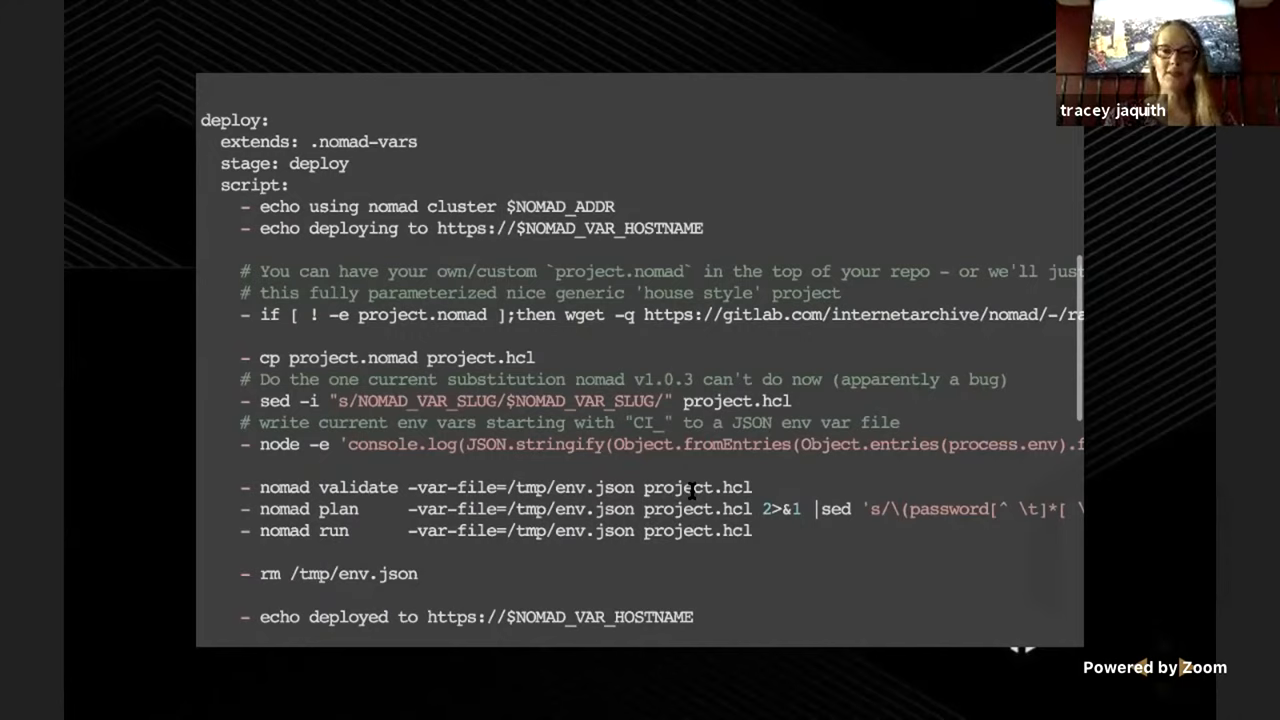
{"action": "double_click", "coordinate": [644, 422]}
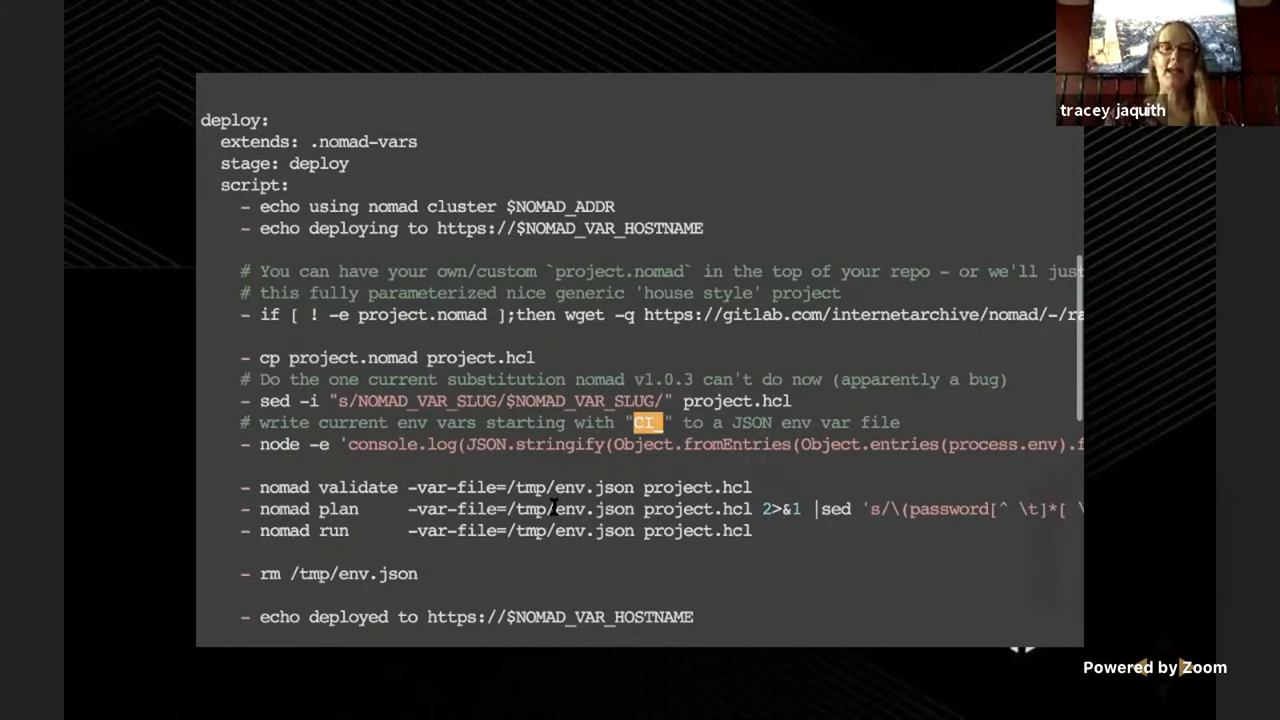
{"action": "double_click", "coordinate": [570, 228]}
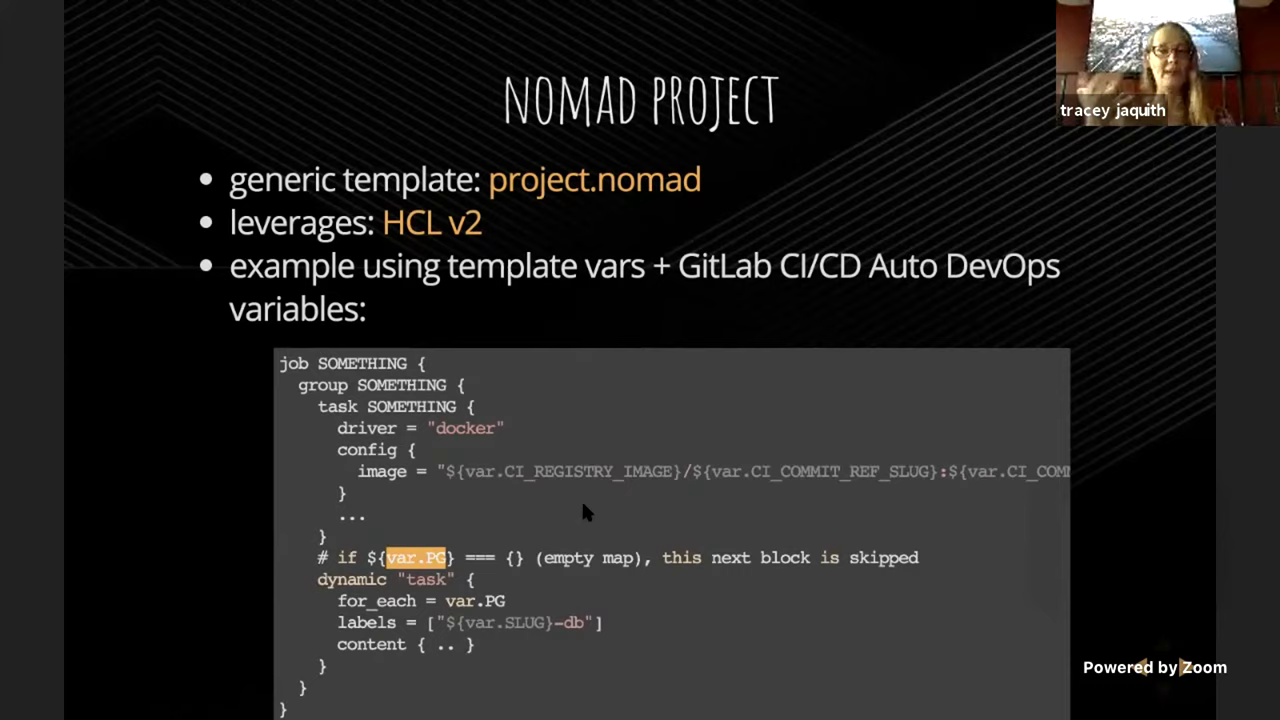
{"action": "mouse_move", "coordinate": [500, 570]}
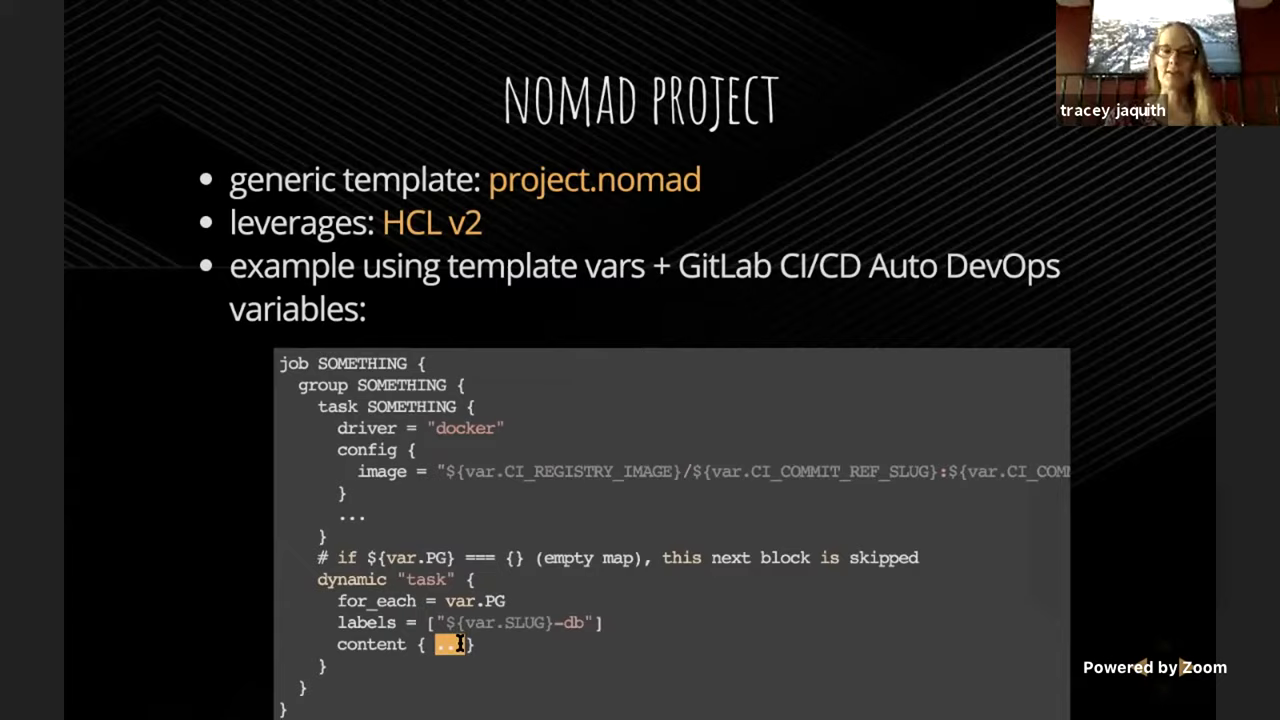
Advance past the NOMAD PROJECT slide toward the project.nomad variables slide
{"action": "key", "text": "Right"}
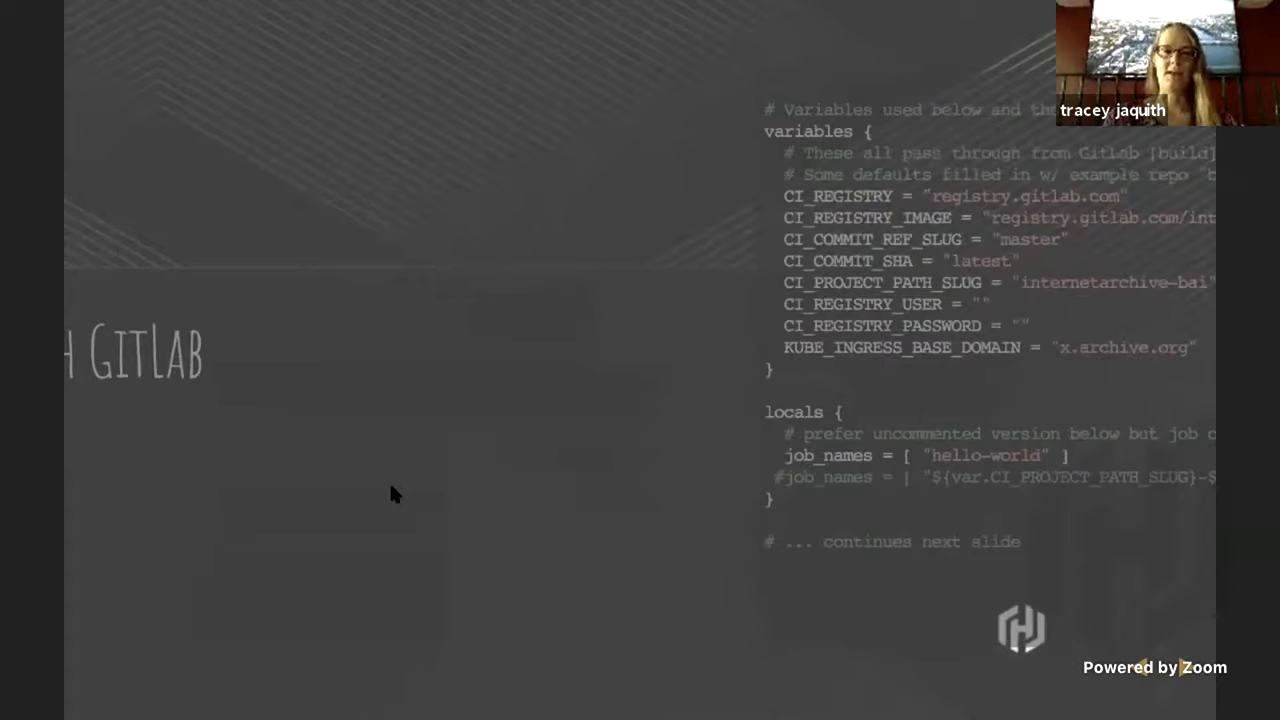
Advance to the slide of GitLab default variables and the locals job_names block
{"action": "key", "text": "Right"}
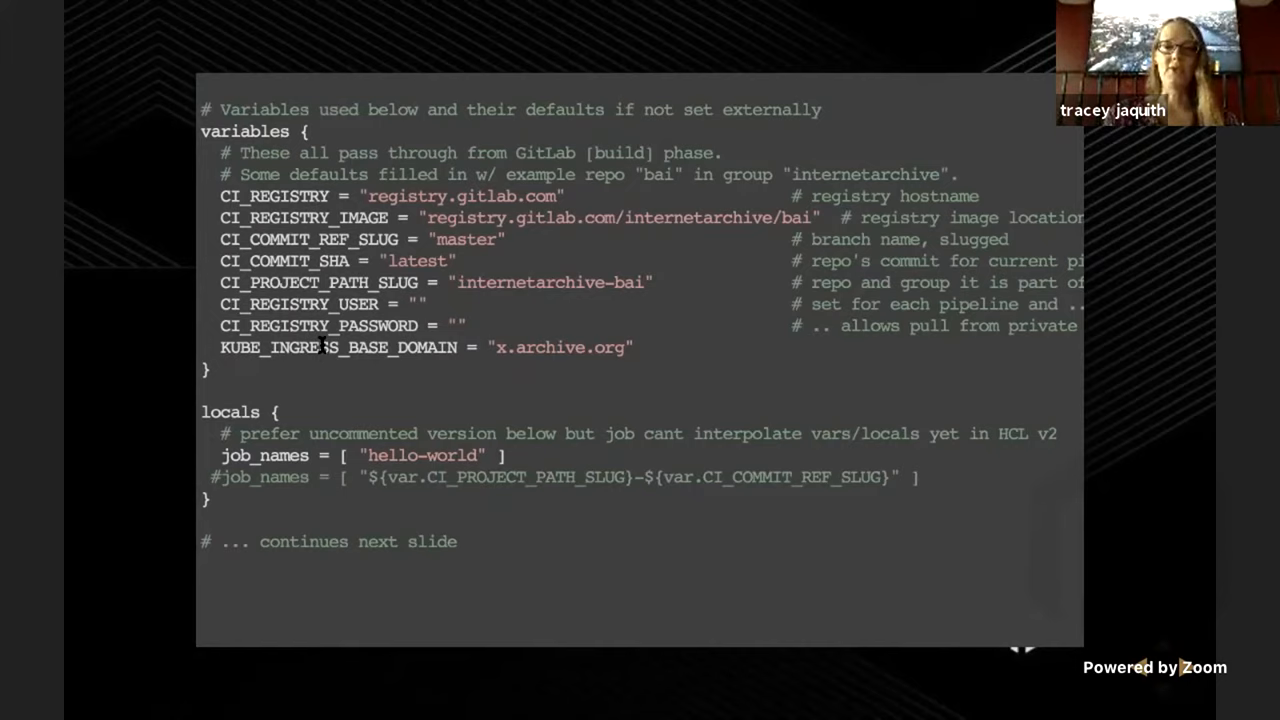
{"action": "mouse_move", "coordinate": [294, 196]}
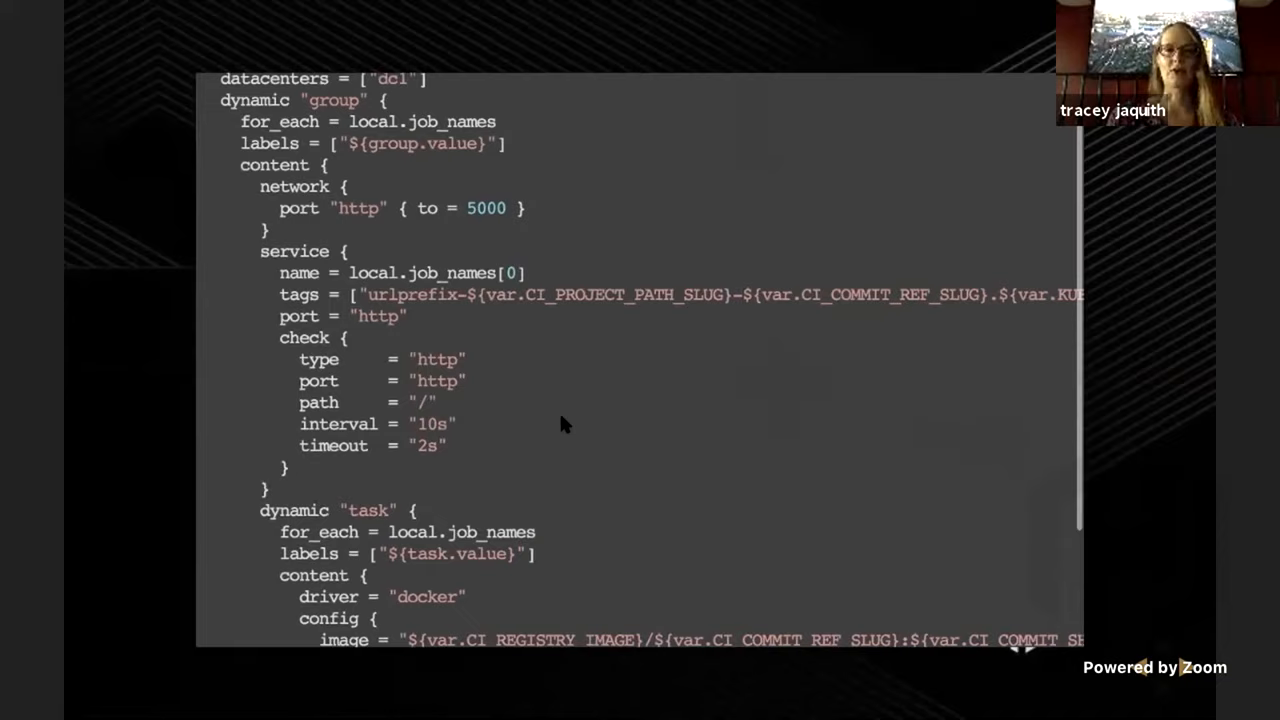
Scroll to the top of the job "hello-world" dynamic group and task slide
{"action": "scroll", "scroll_direction": "up", "scroll_amount": 3}
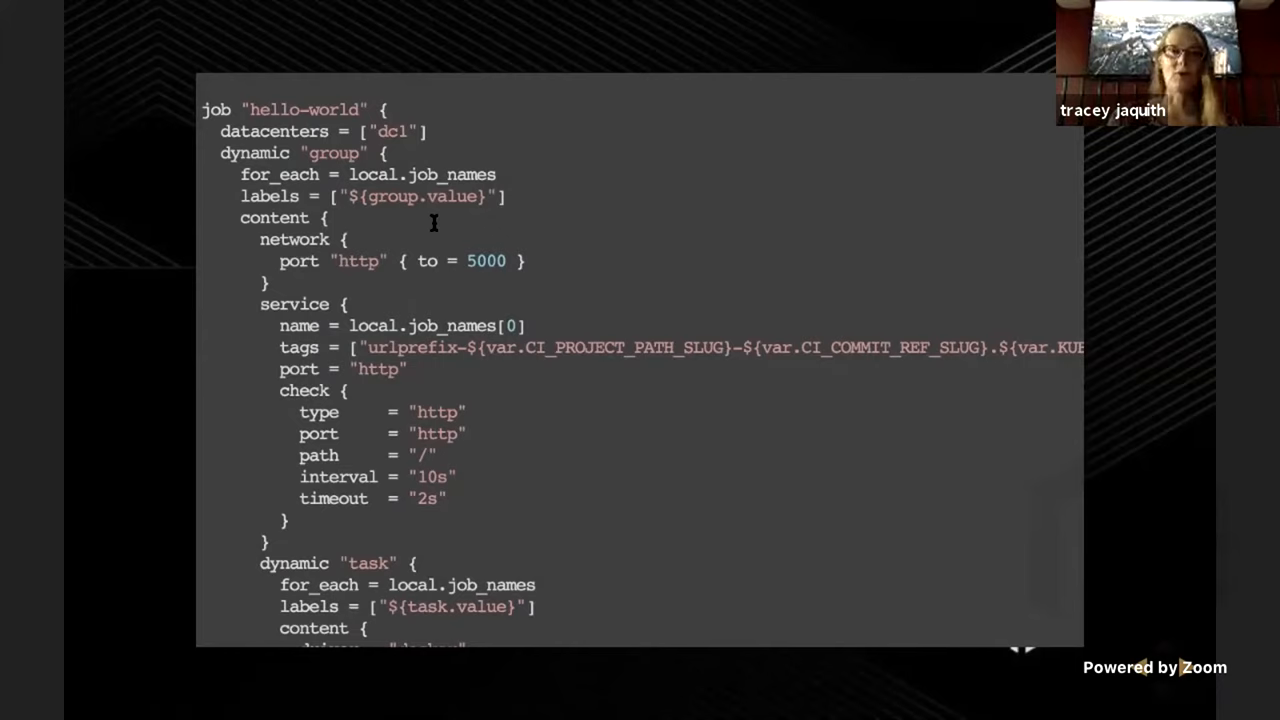
{"action": "mouse_move", "coordinate": [330, 152]}
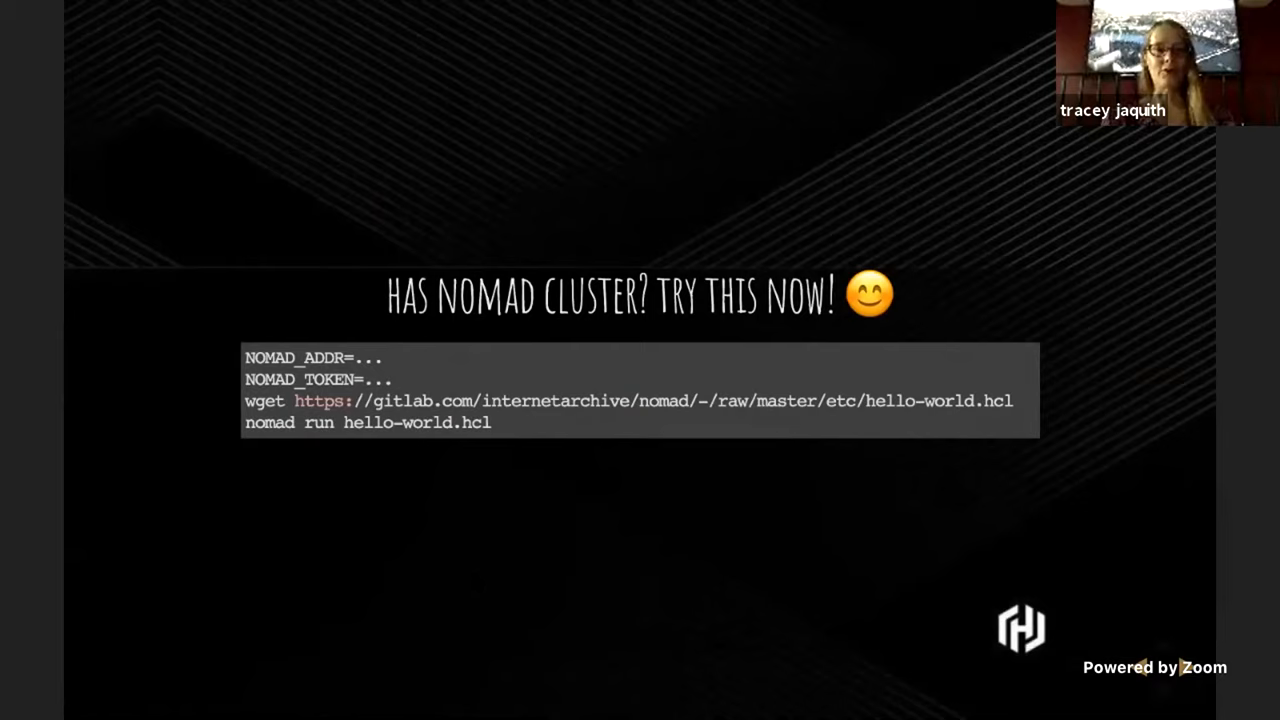
Highlight the wget and nomad run commands on the "Has Nomad cluster? Try this now!" slide
{"action": "left_click_drag", "start_coordinate": [244, 356], "coordinate": [404, 380]}
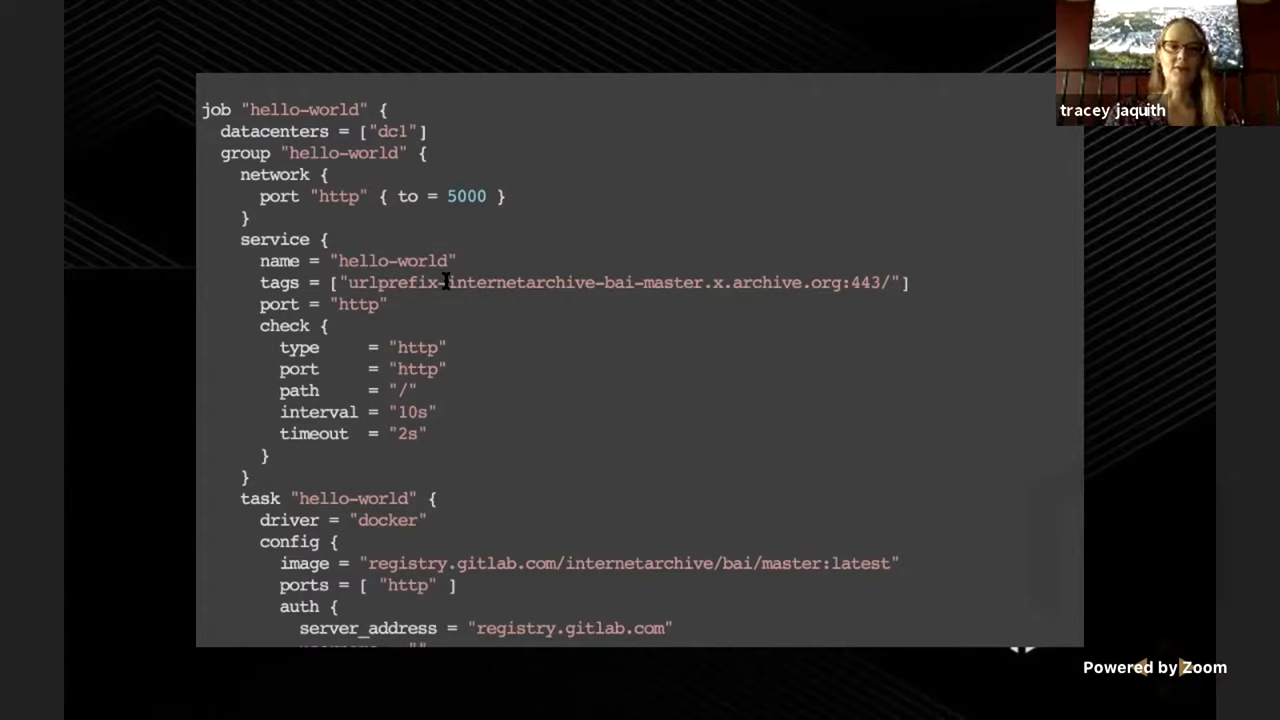
Highlight the filled-in hostname tag line in the rendered hello-world job
{"action": "left_click_drag", "start_coordinate": [446, 282], "coordinate": [840, 282]}
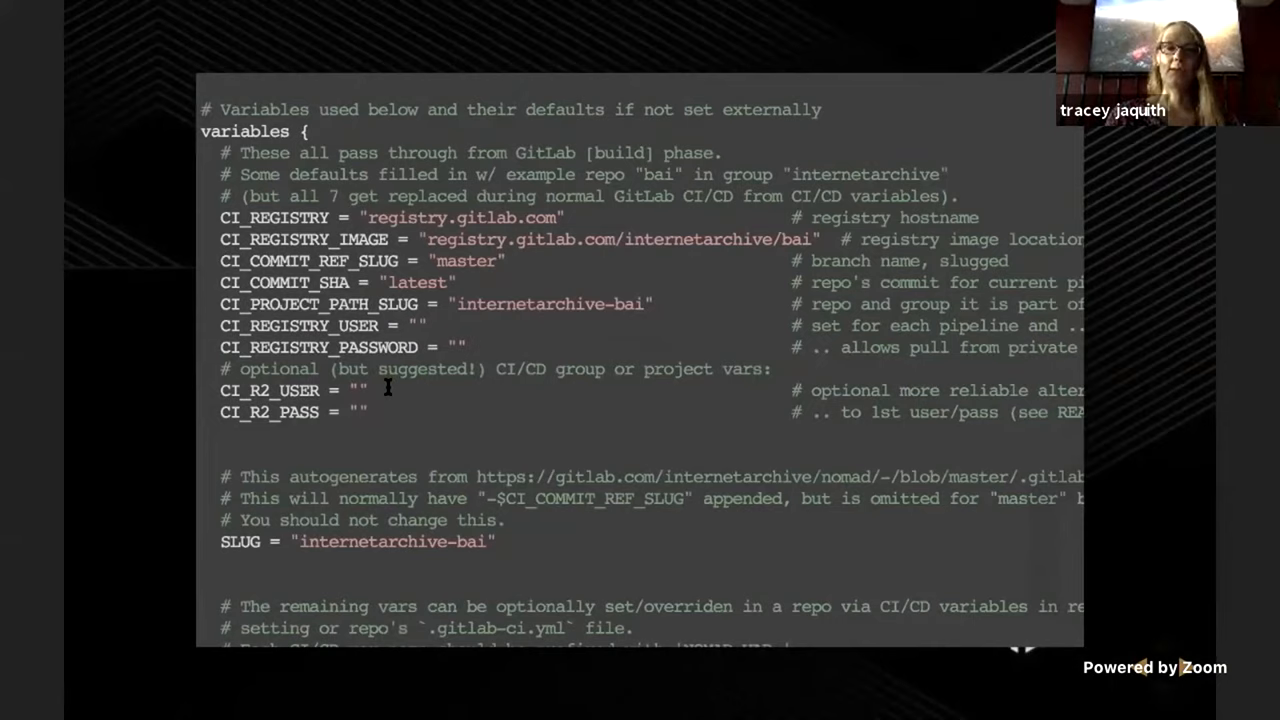
Scroll past the PORTS, HOSTNAMES and MYSQL variables to the locals block and job "NOMAD_VAR_SLUG"
{"action": "scroll", "scroll_direction": "down", "scroll_amount": 3}
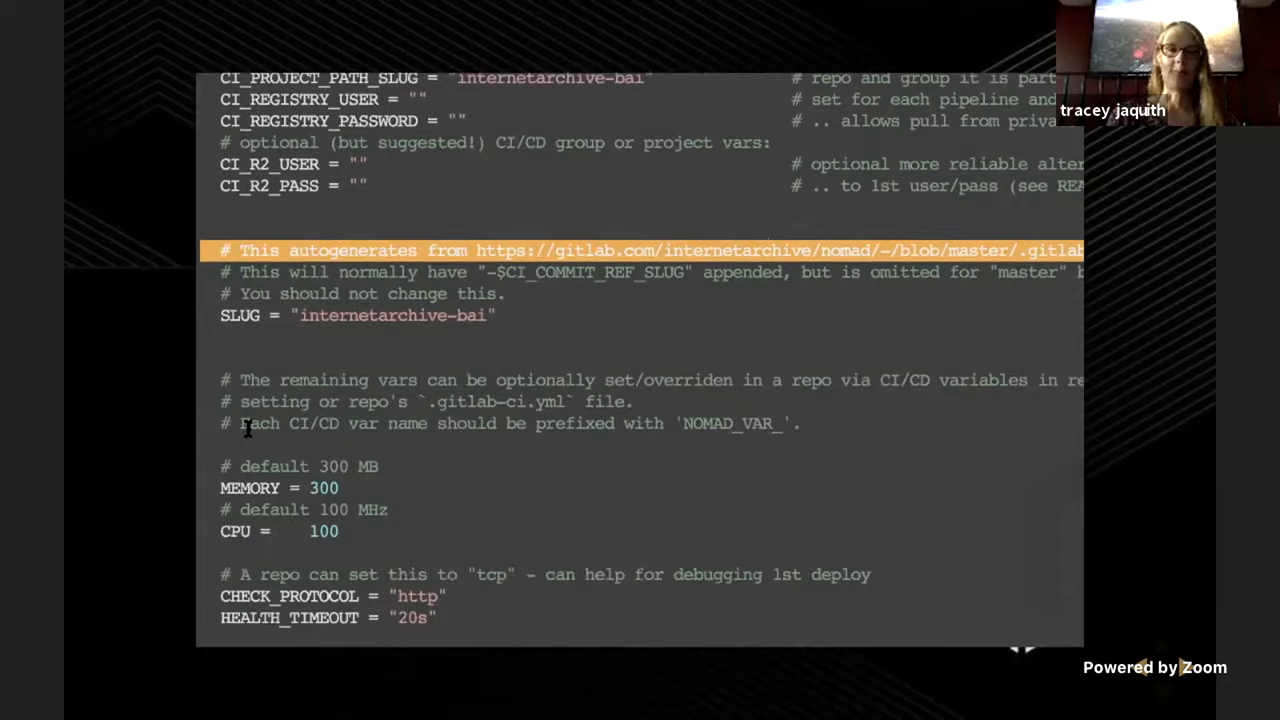
{"action": "scroll", "scroll_direction": "down", "scroll_amount": 3}
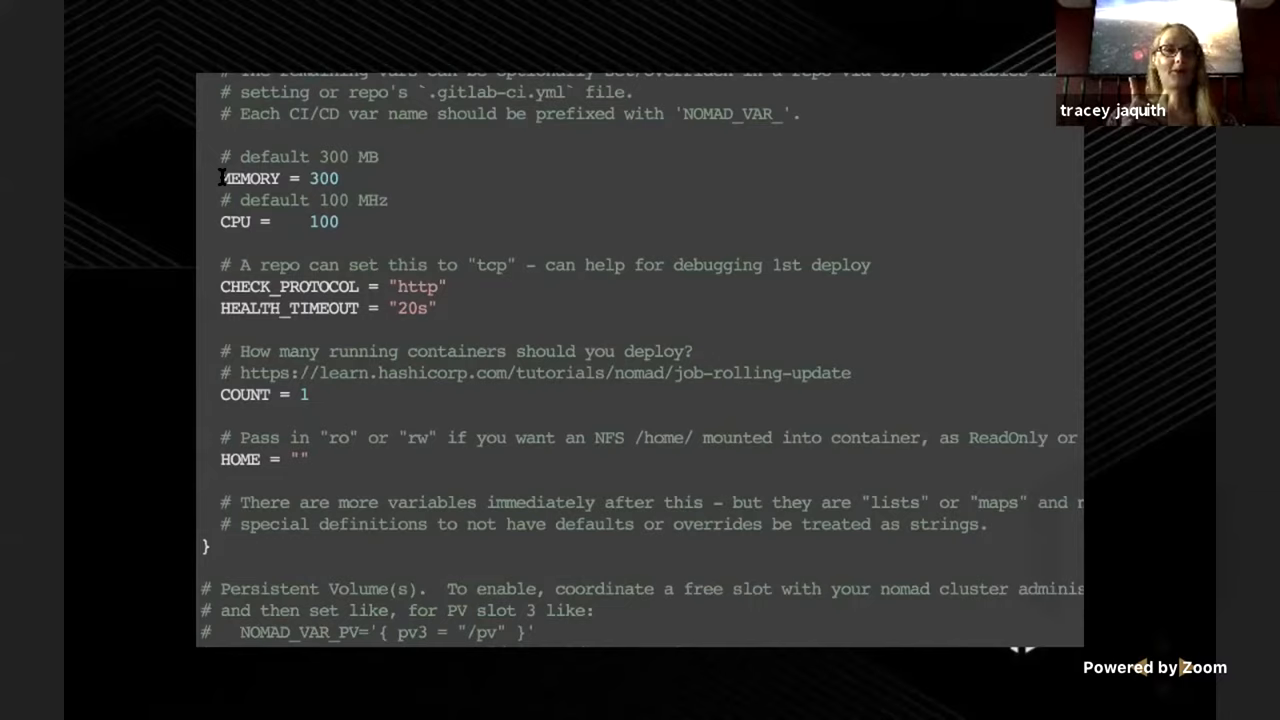
{"action": "scroll", "scroll_direction": "down", "scroll_amount": 3}
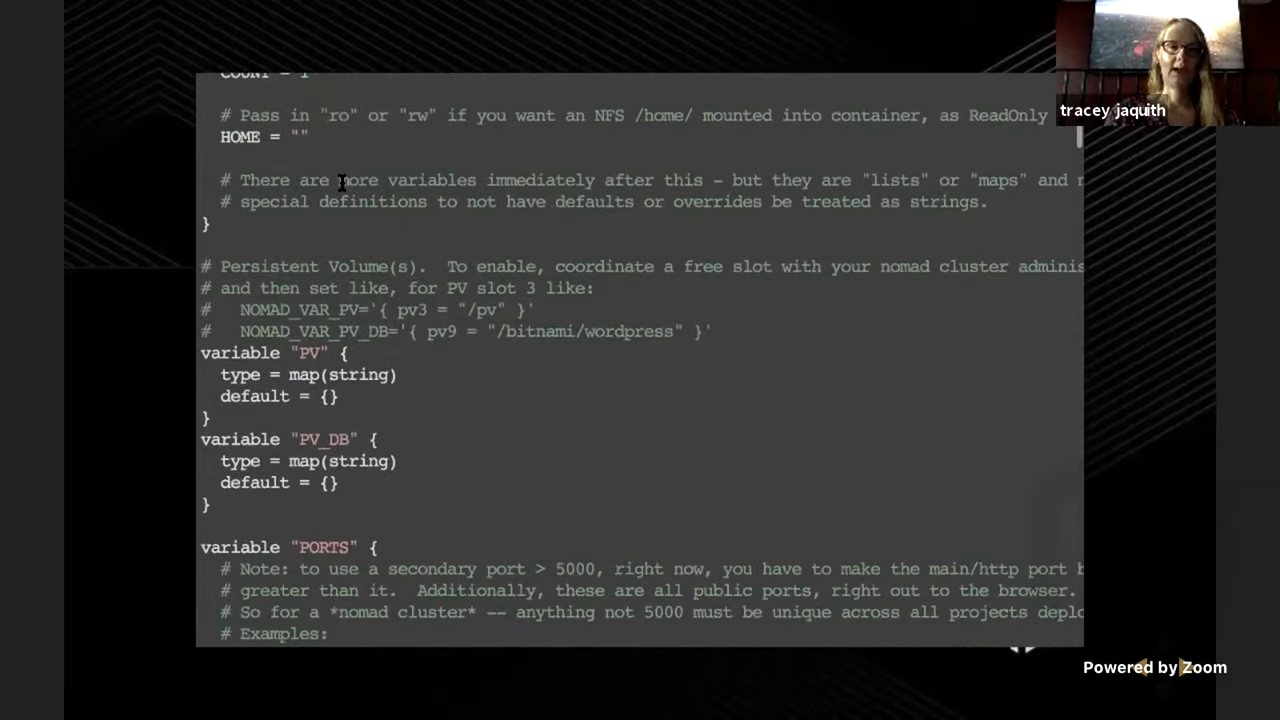
{"action": "scroll", "scroll_direction": "down", "scroll_amount": 3}
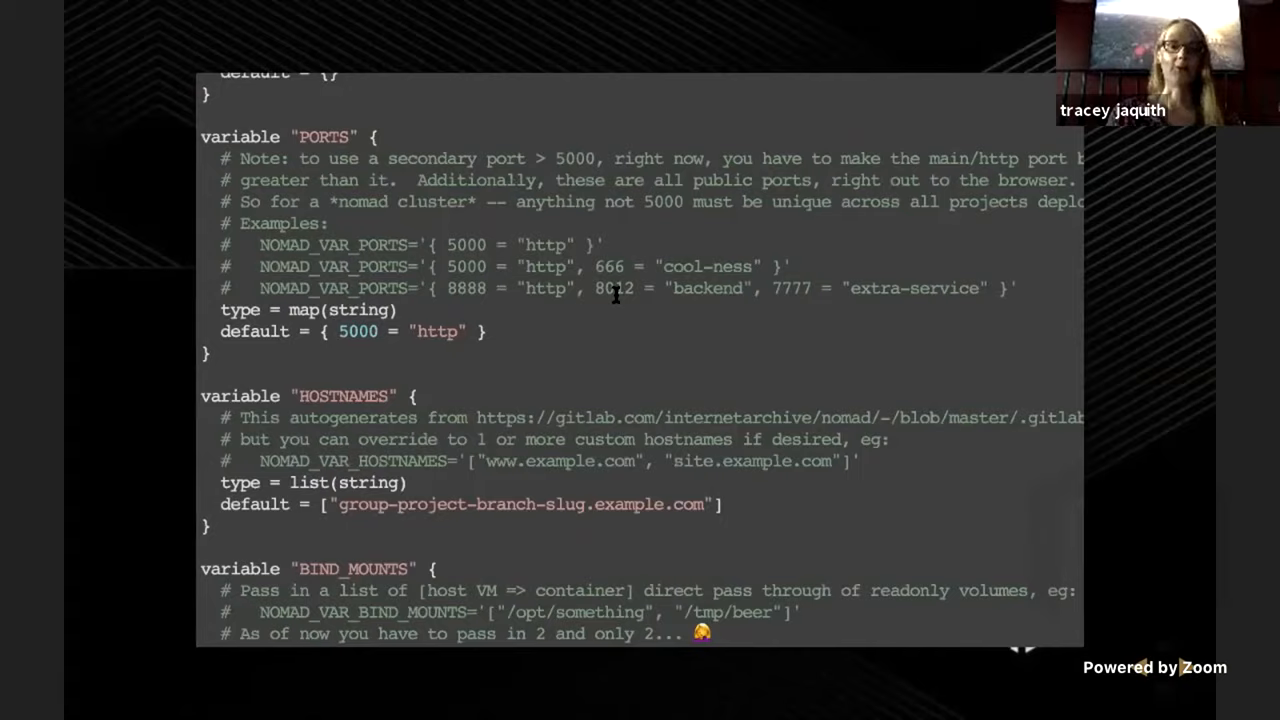
{"action": "scroll", "scroll_direction": "down", "scroll_amount": 3}
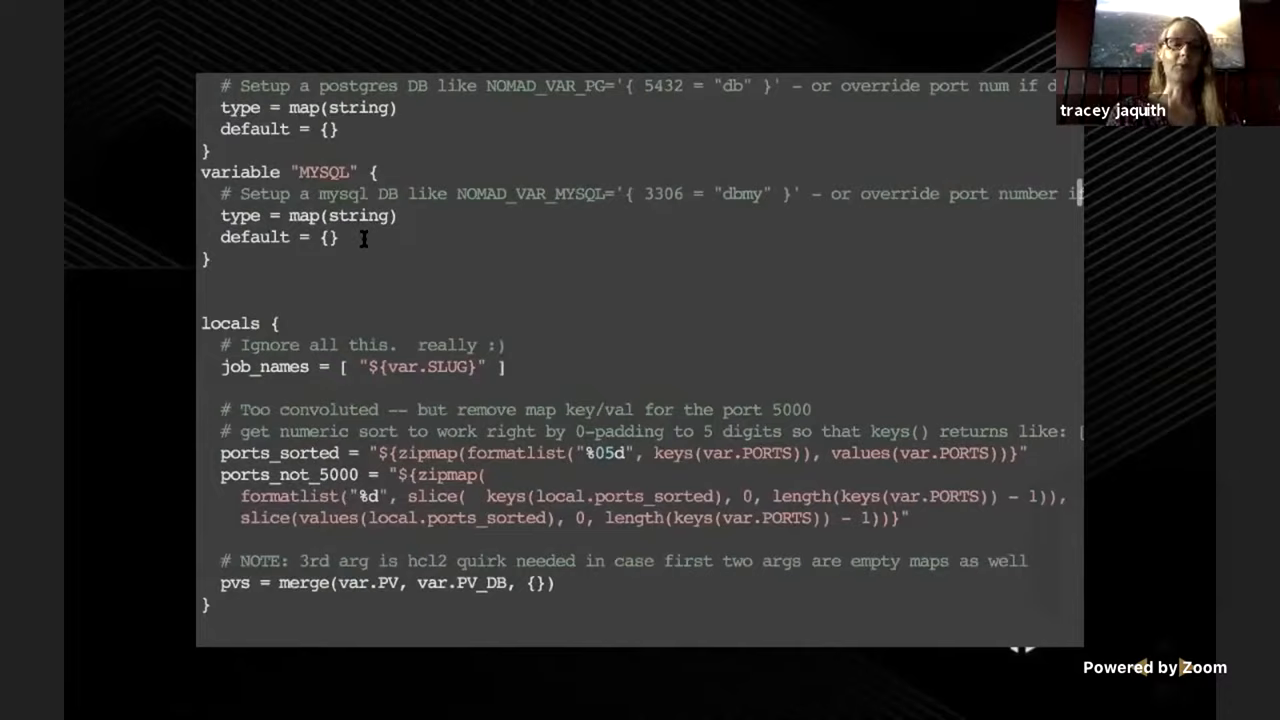
{"action": "scroll", "scroll_direction": "down", "scroll_amount": 3}
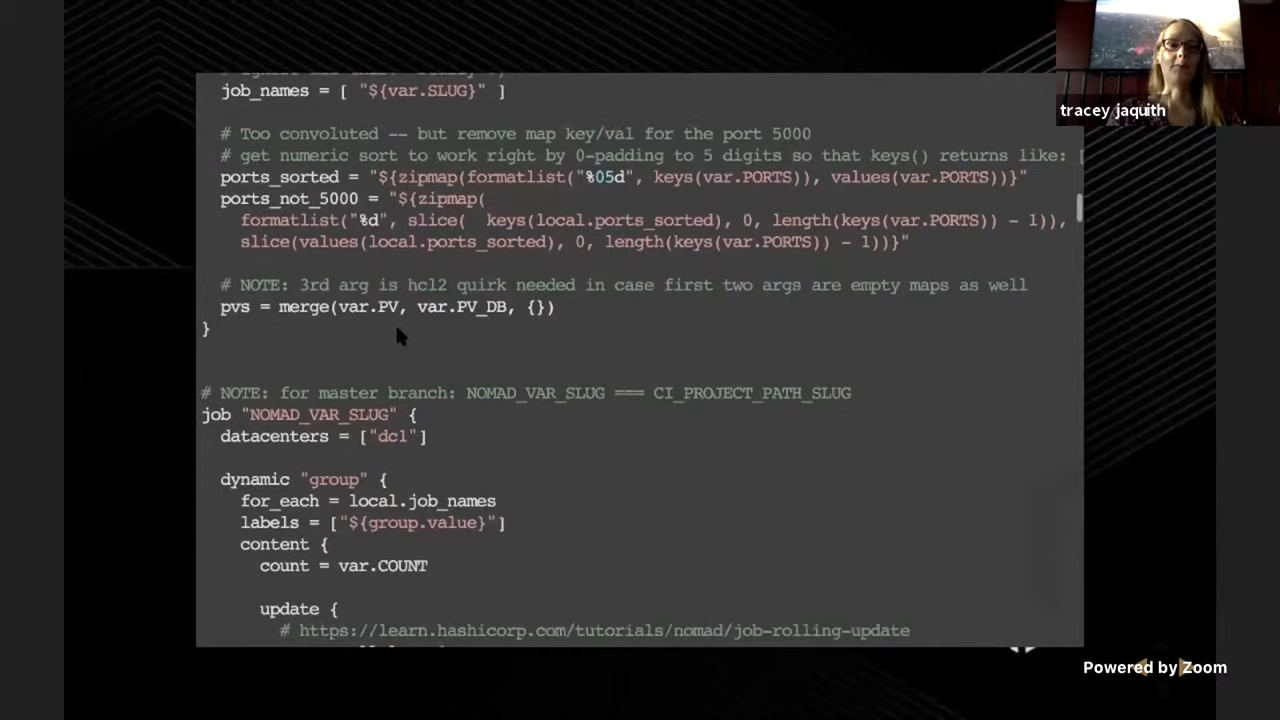
Scroll through update, restart and network stanzas, highlighting var.MYSQL, down to the dynamic "service" block
{"action": "scroll", "scroll_direction": "down", "scroll_amount": 3}
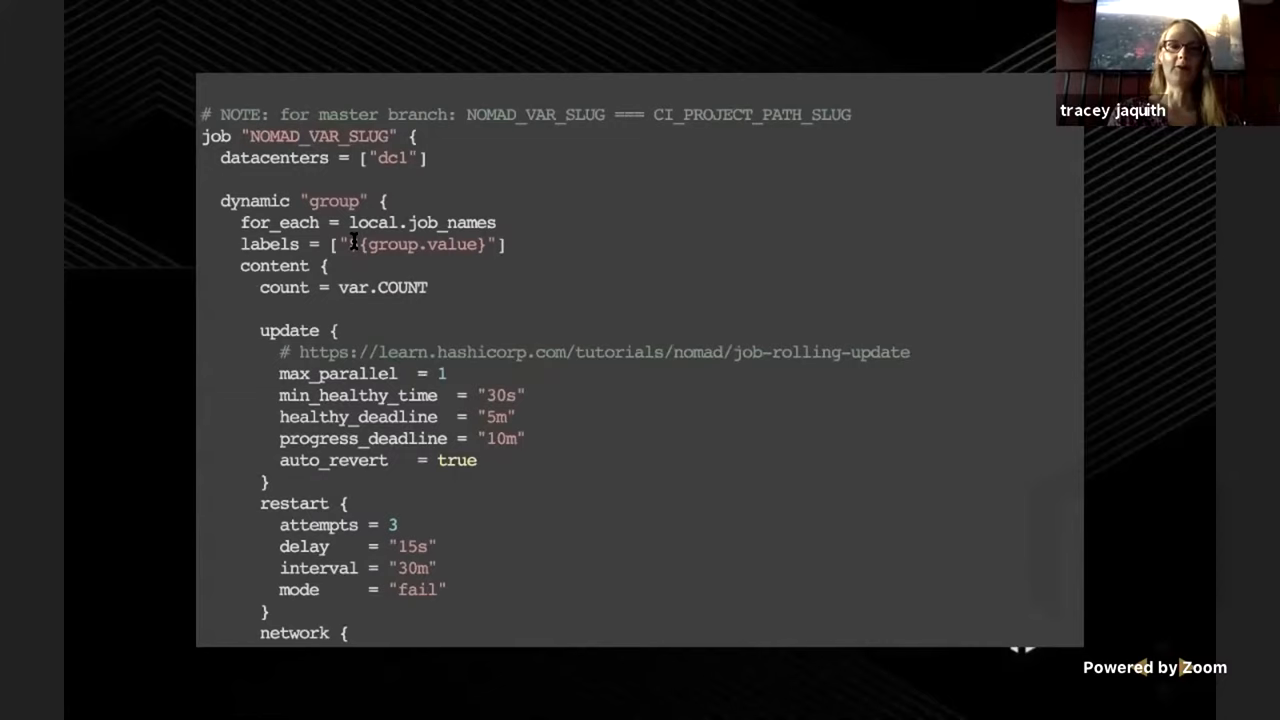
{"action": "scroll", "scroll_direction": "down", "scroll_amount": 3}
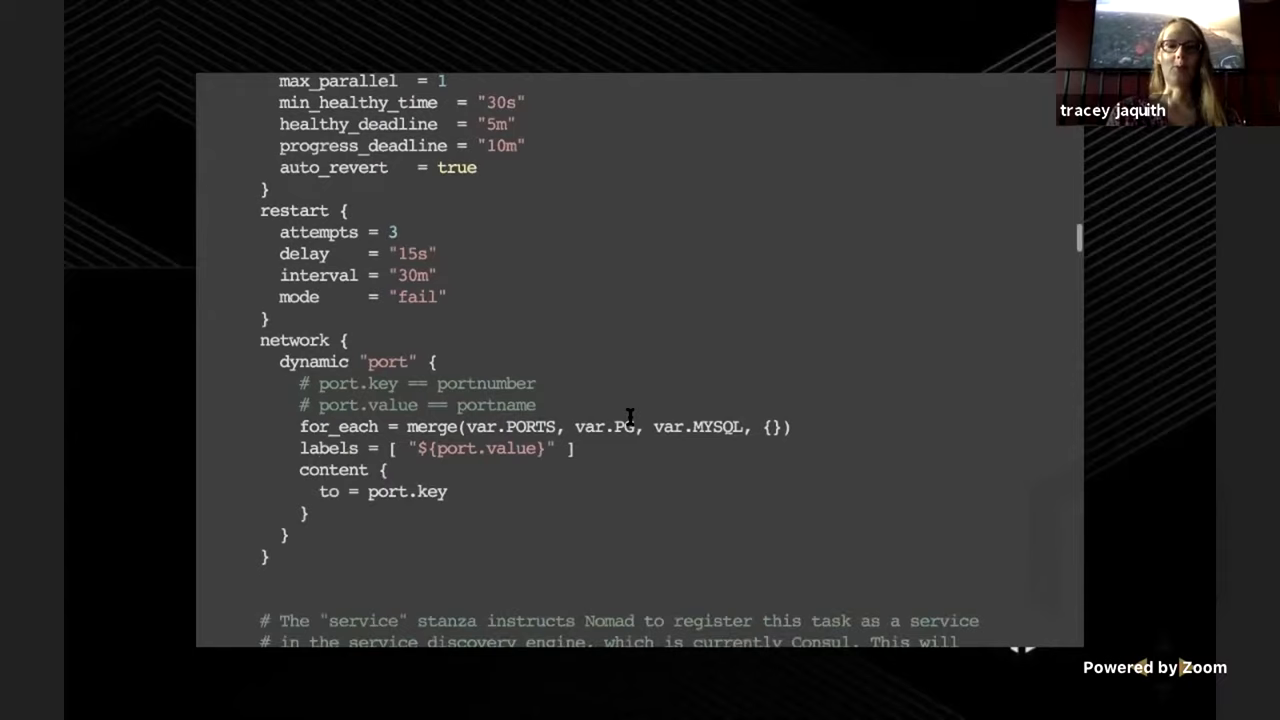
{"action": "double_click", "coordinate": [714, 428]}
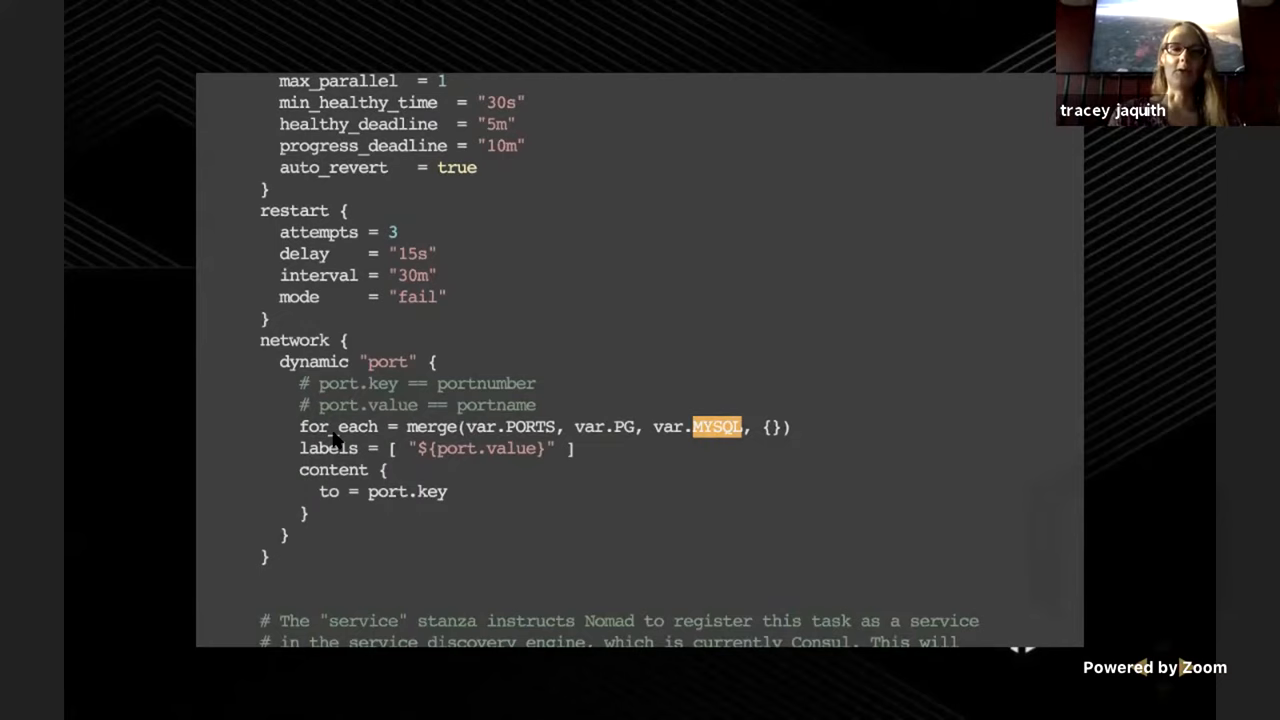
{"action": "scroll", "scroll_direction": "down", "scroll_amount": 3}
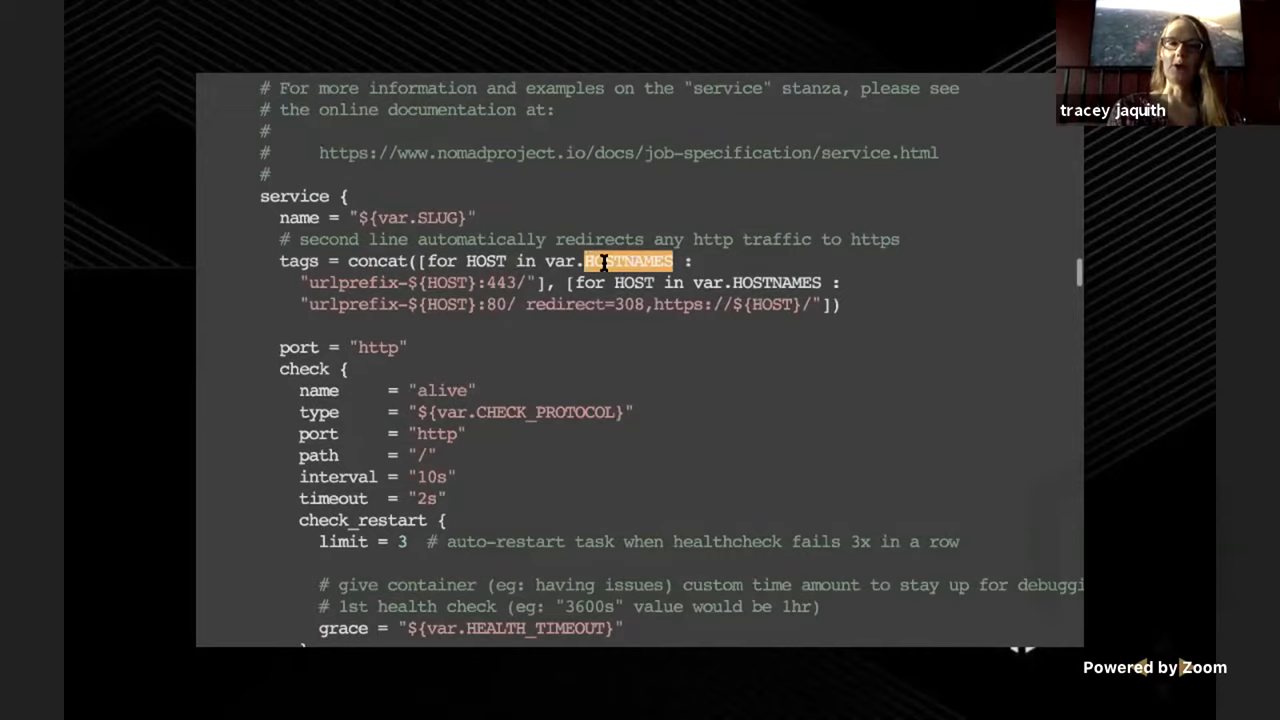
{"action": "mouse_move", "coordinate": [550, 340]}
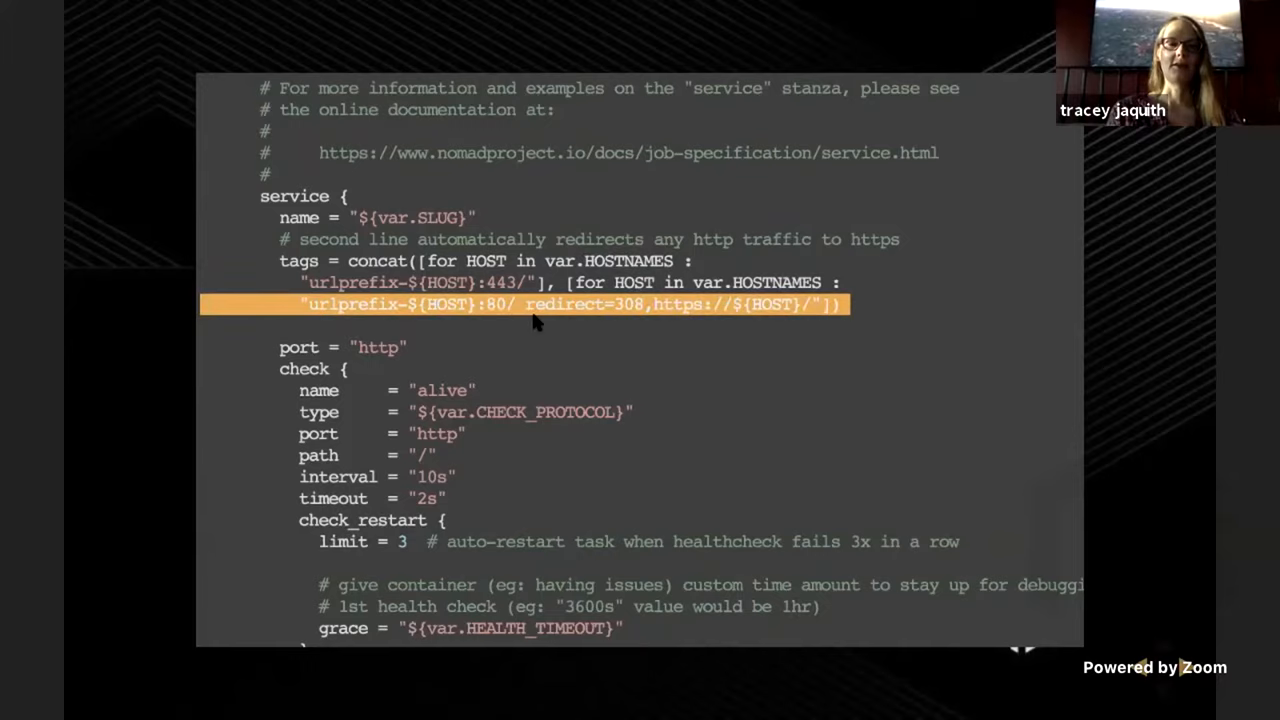
{"action": "scroll", "scroll_direction": "down", "scroll_amount": 3}
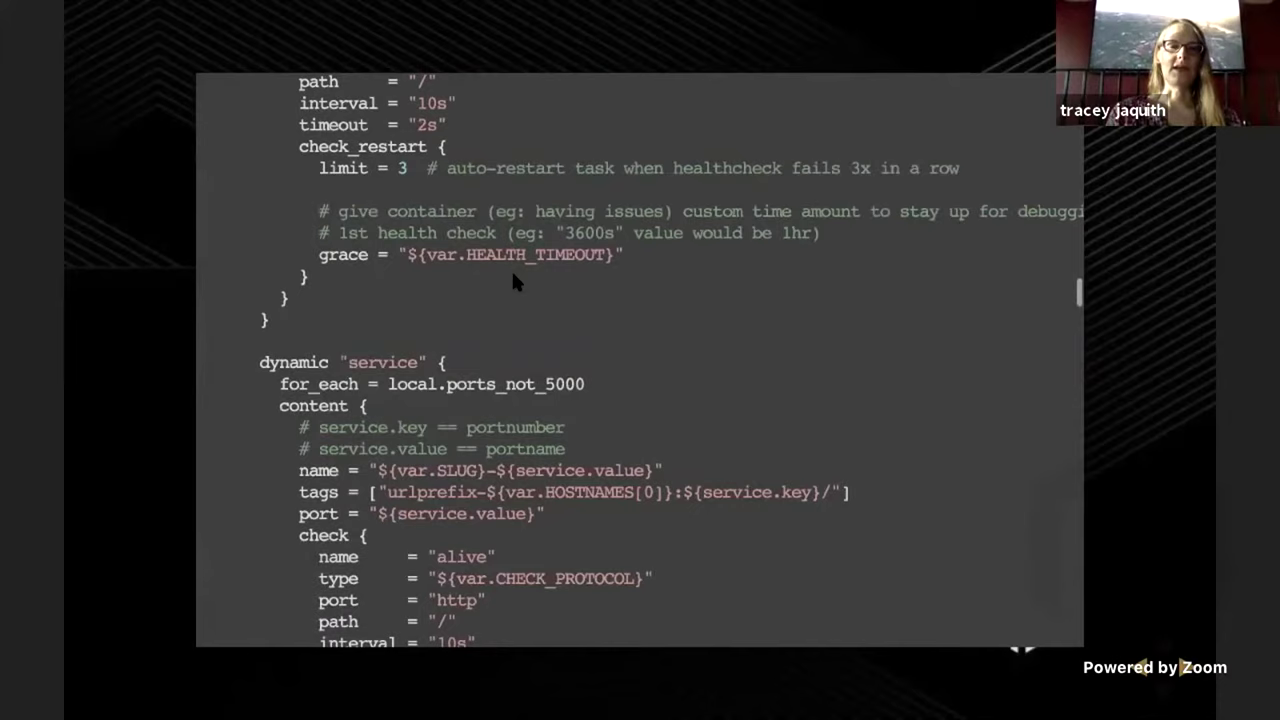
Walk the job file past ports_not_5000 and the CI_R2_USER registry login username
{"action": "scroll", "scroll_direction": "down", "scroll_amount": 3}
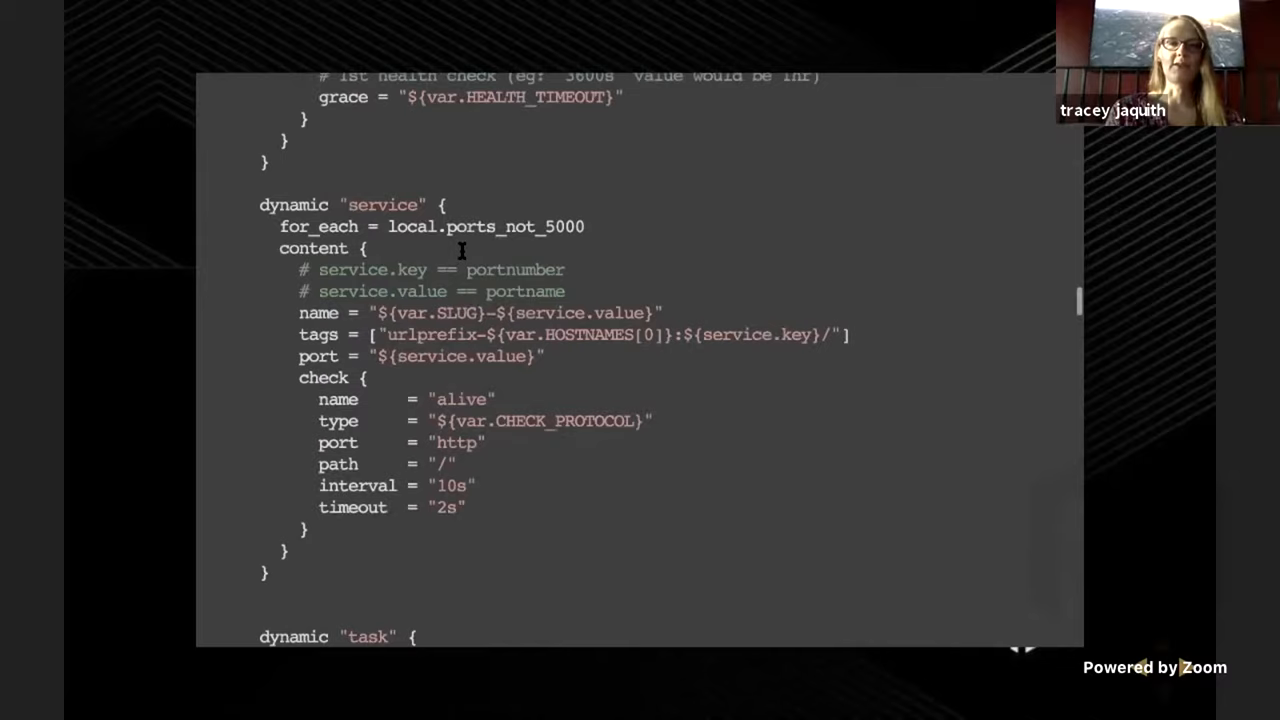
{"action": "double_click", "coordinate": [566, 226]}
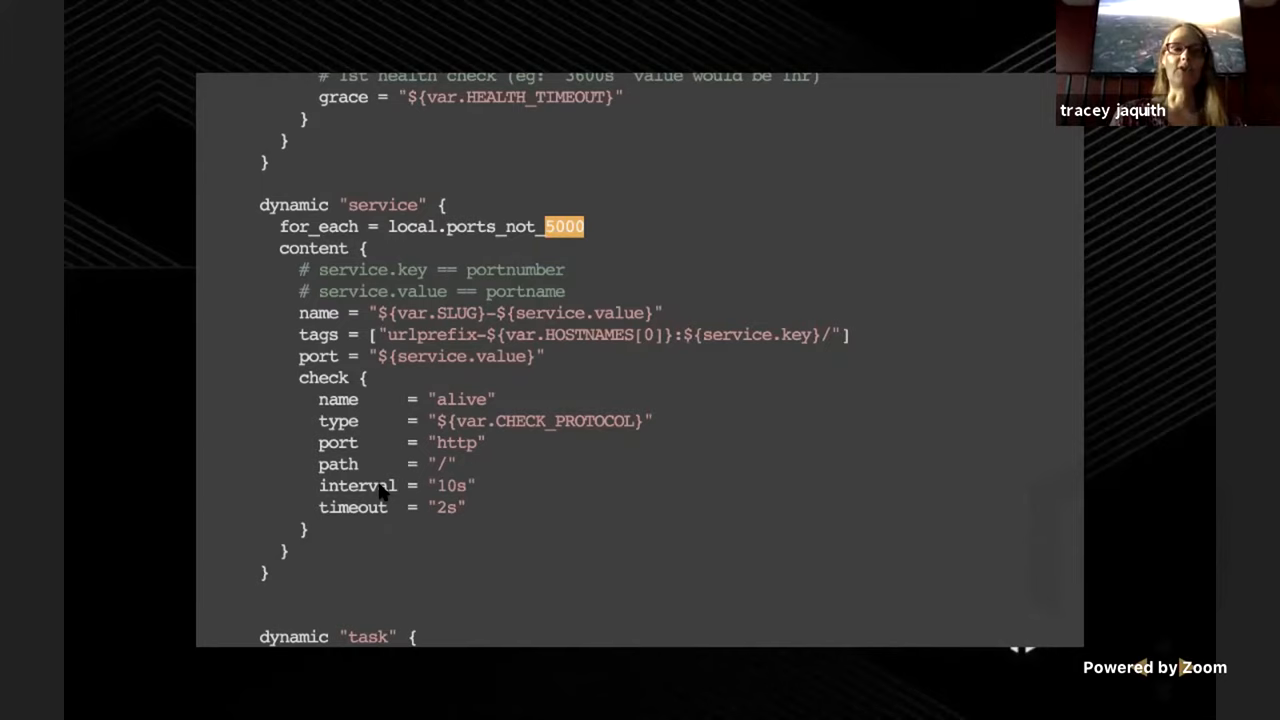
{"action": "scroll", "scroll_direction": "down", "scroll_amount": 3}
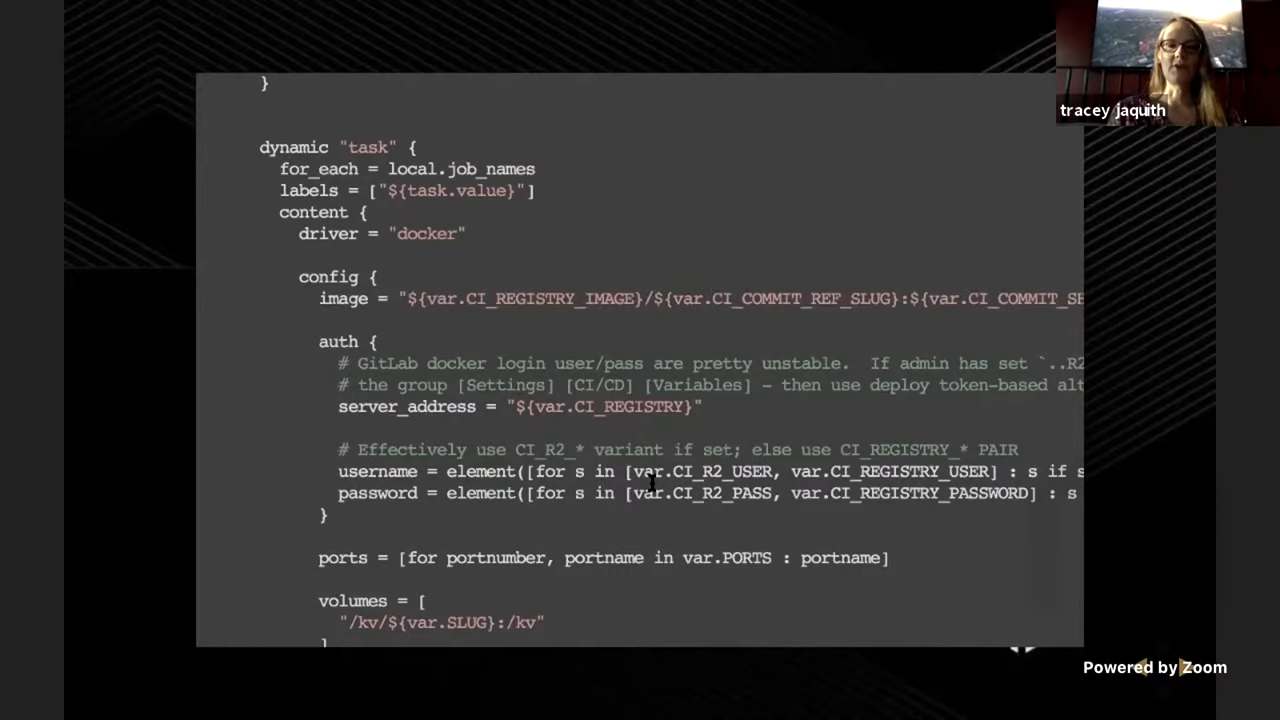
{"action": "double_click", "coordinate": [720, 472]}
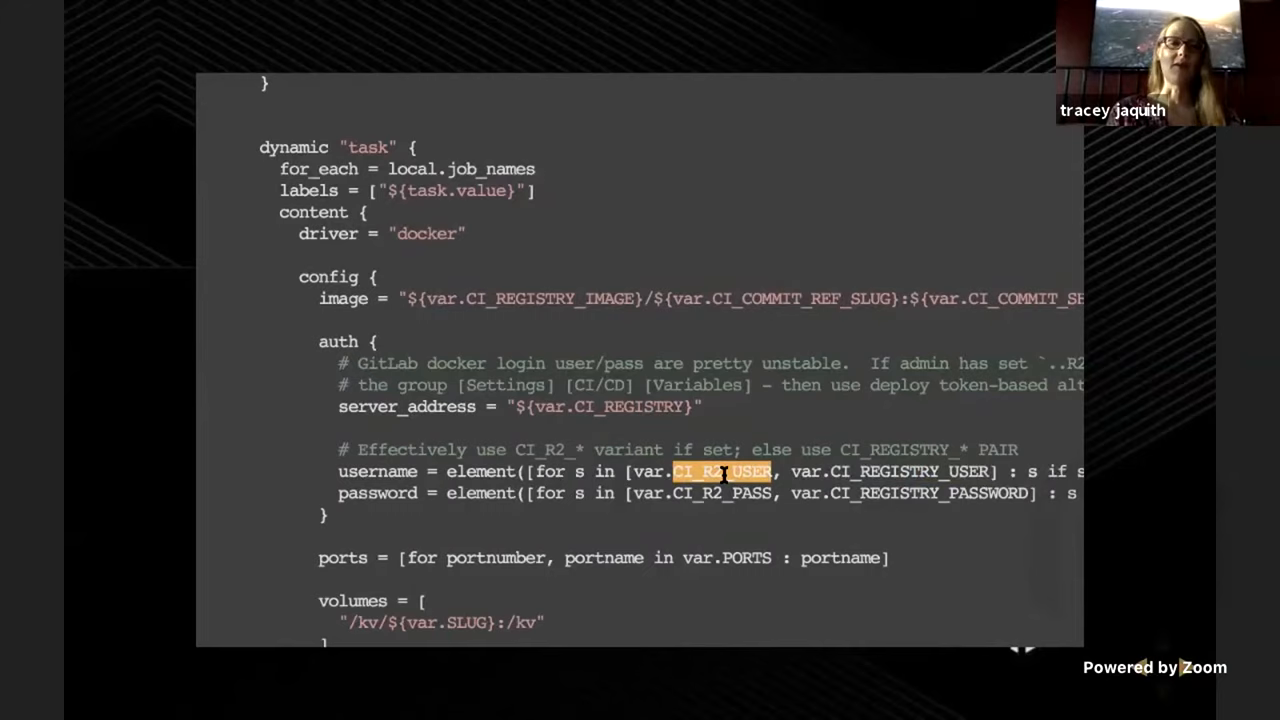
Continue down to the optional Postgres and MySQL dynamic database task sections
{"action": "scroll", "scroll_direction": "down", "scroll_amount": 3}
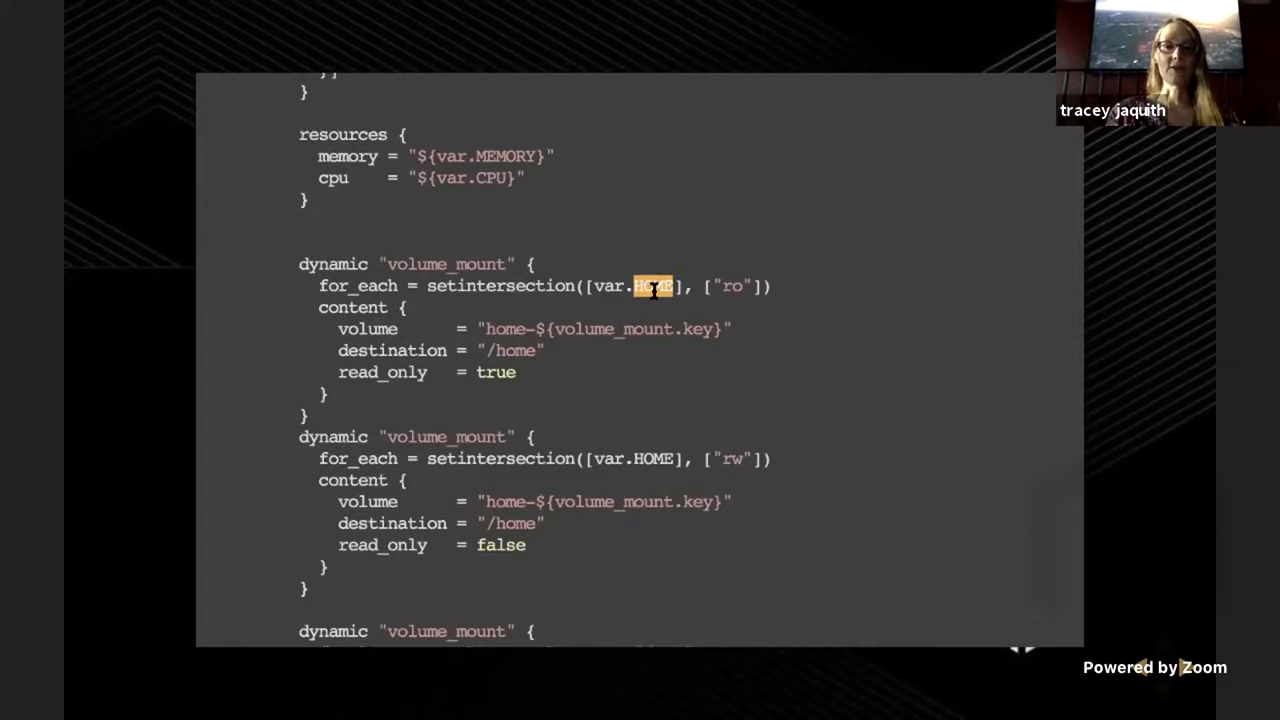
{"action": "scroll", "scroll_direction": "down", "scroll_amount": 3}
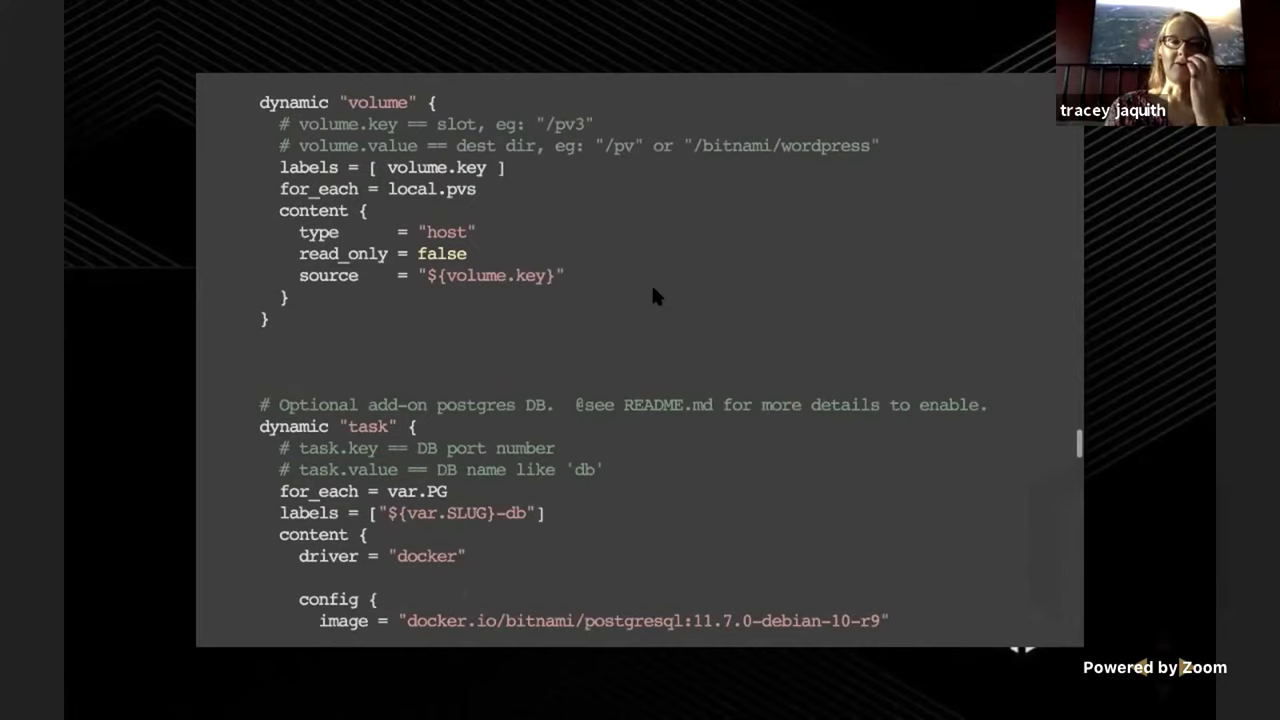
{"action": "scroll", "scroll_direction": "down", "scroll_amount": 3}
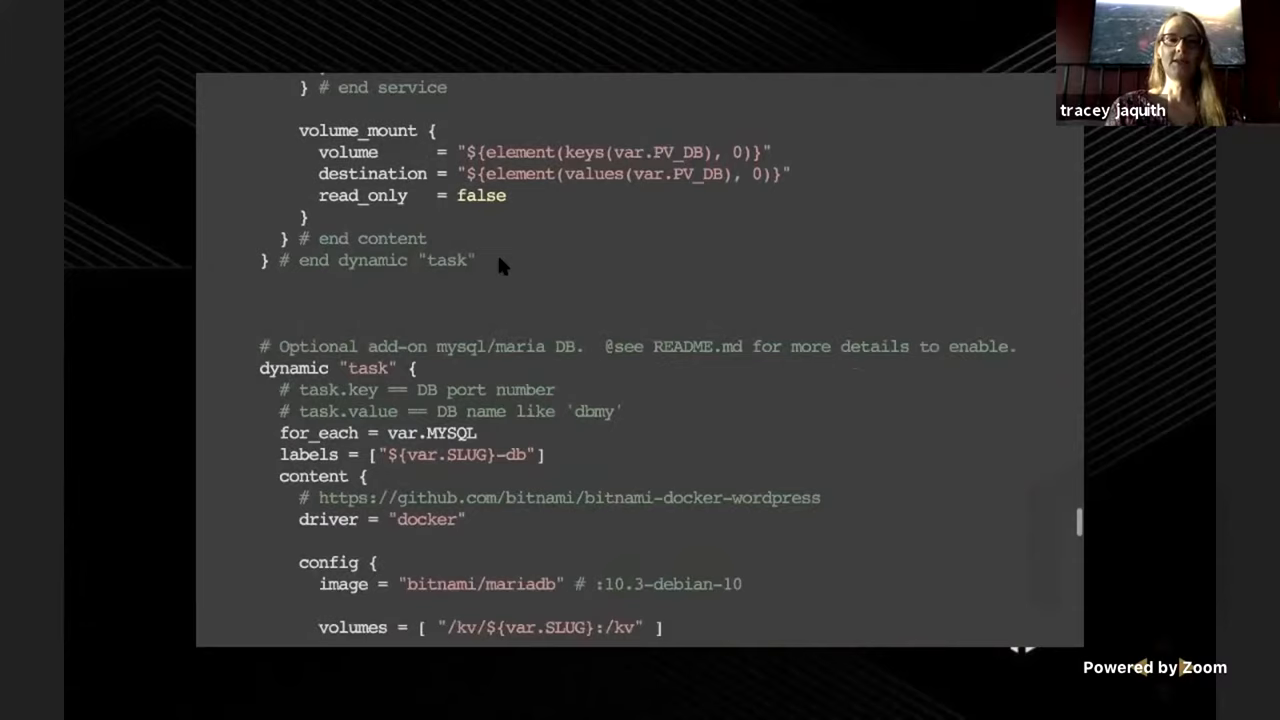
{"action": "scroll", "scroll_direction": "down", "scroll_amount": 3}
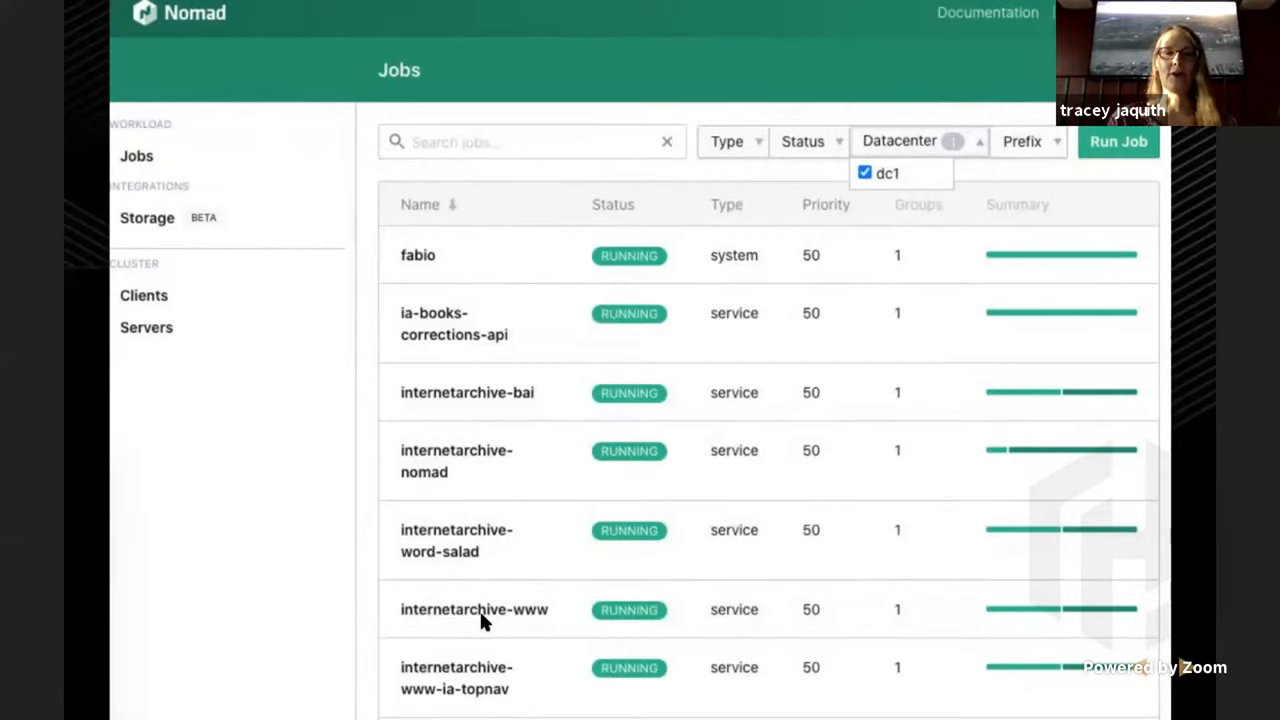
{"action": "mouse_move", "coordinate": [870, 184]}
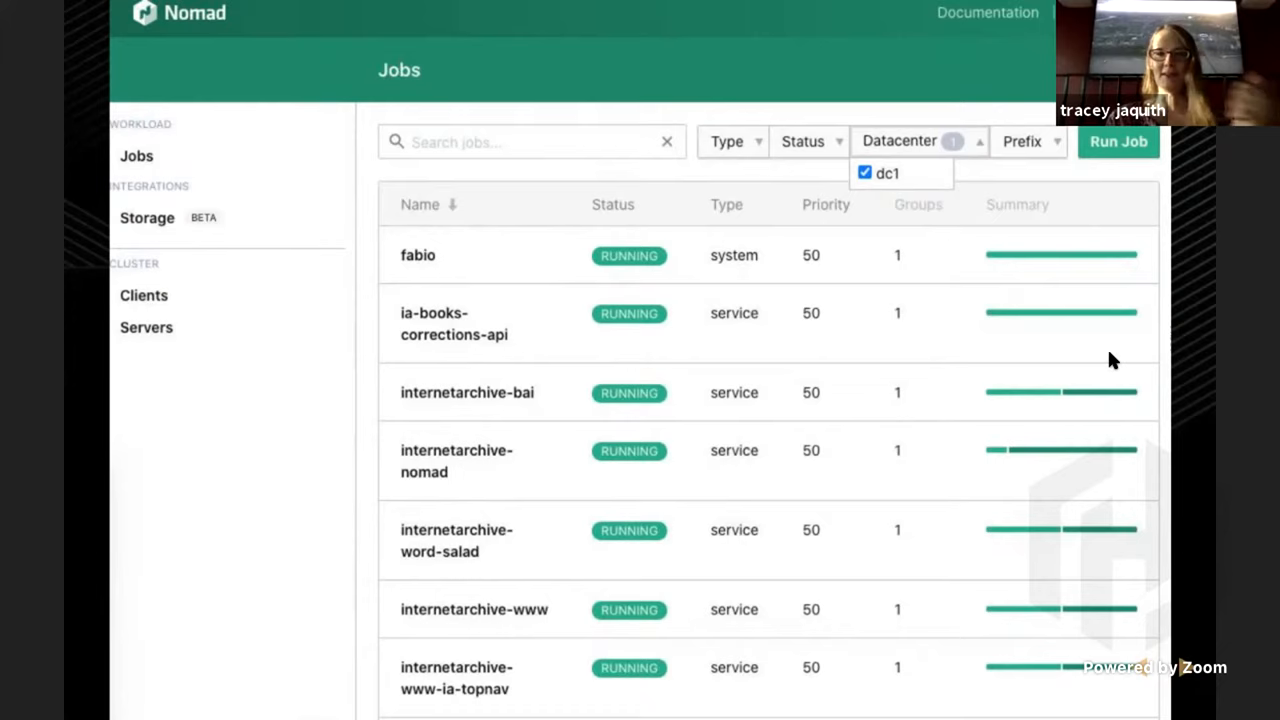
Show the fabio job's Overview, then its Definition tab with the JSON job specification
{"action": "left_click", "coordinate": [416, 256]}
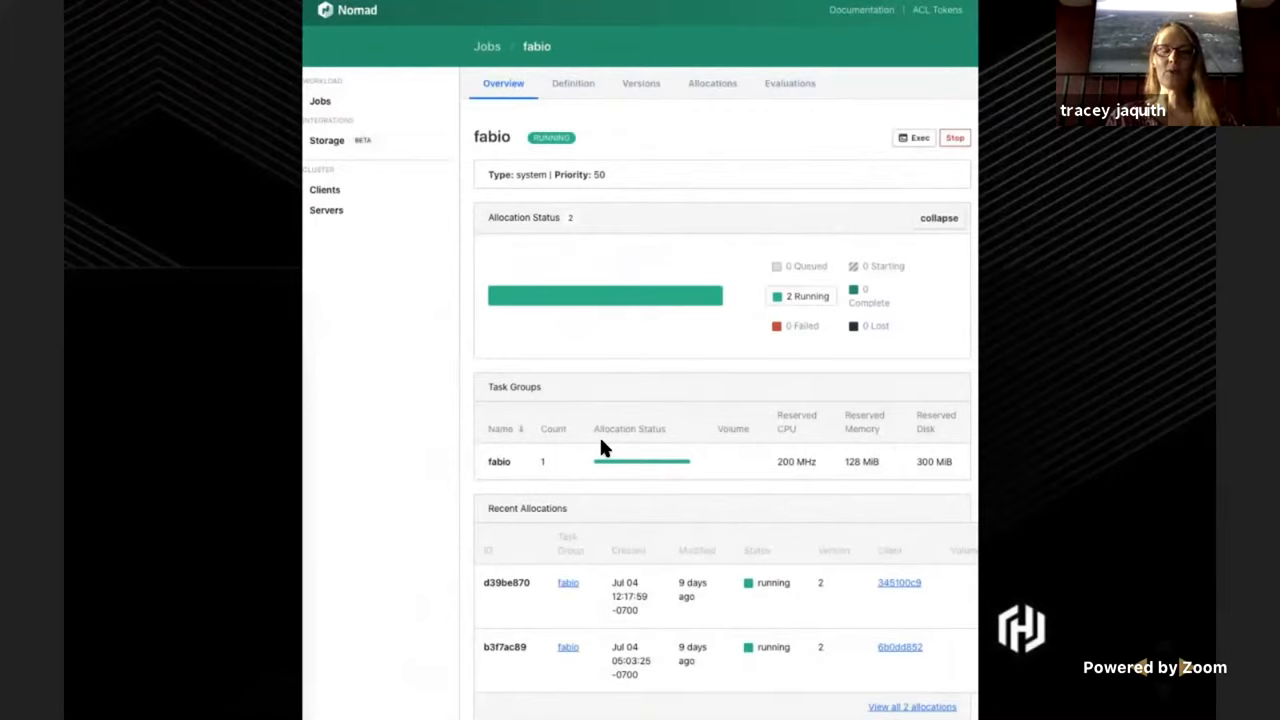
{"action": "mouse_move", "coordinate": [810, 308]}
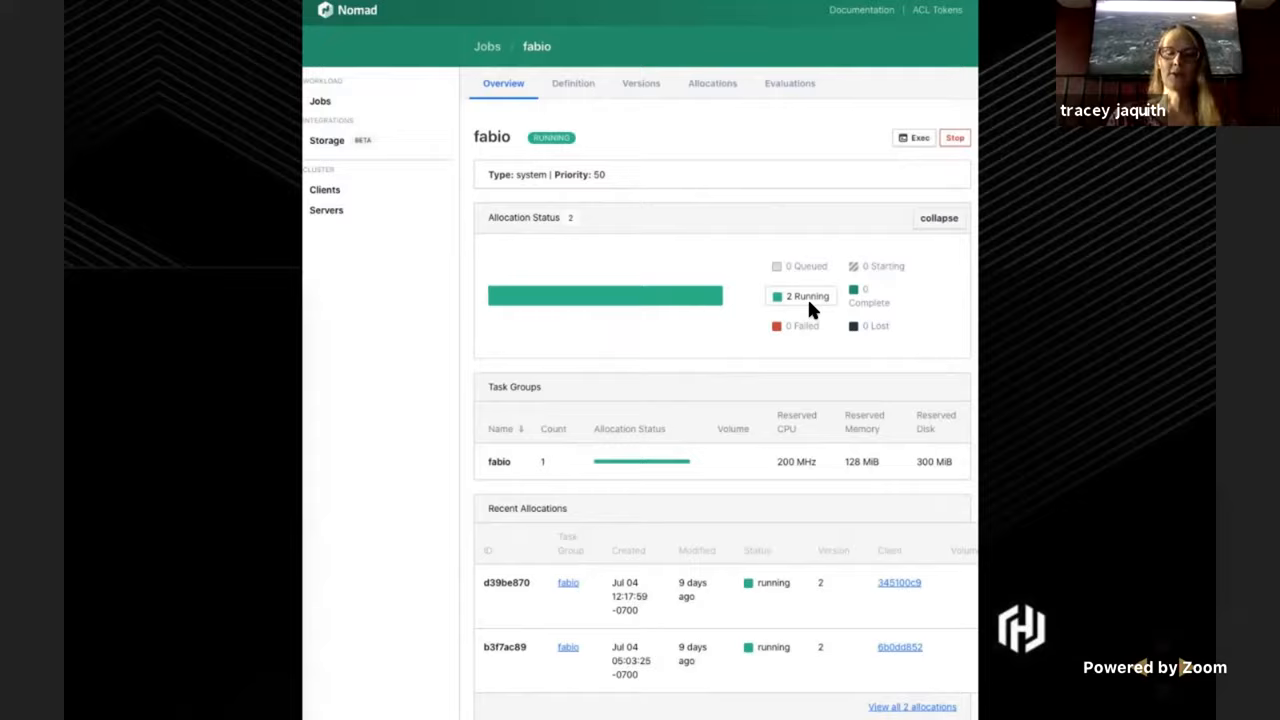
{"action": "left_click", "coordinate": [572, 84]}
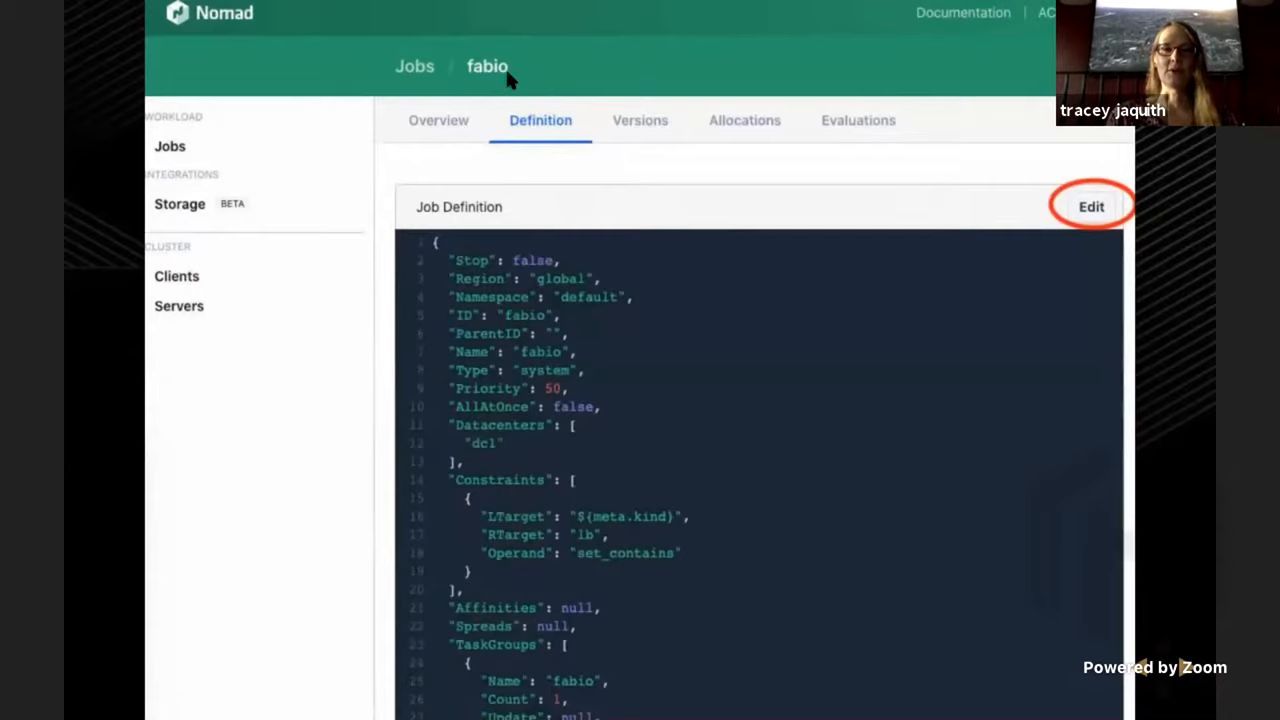
{"action": "mouse_move", "coordinate": [544, 576]}
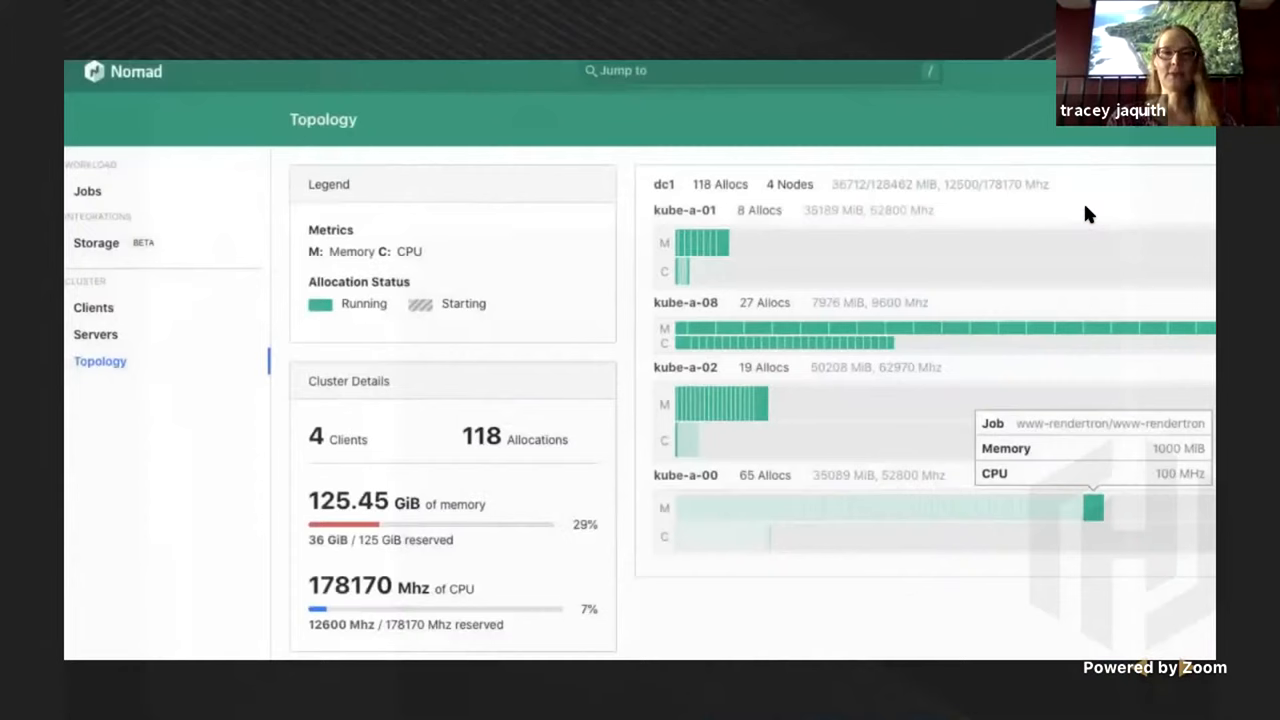
{"action": "mouse_move", "coordinate": [126, 380]}
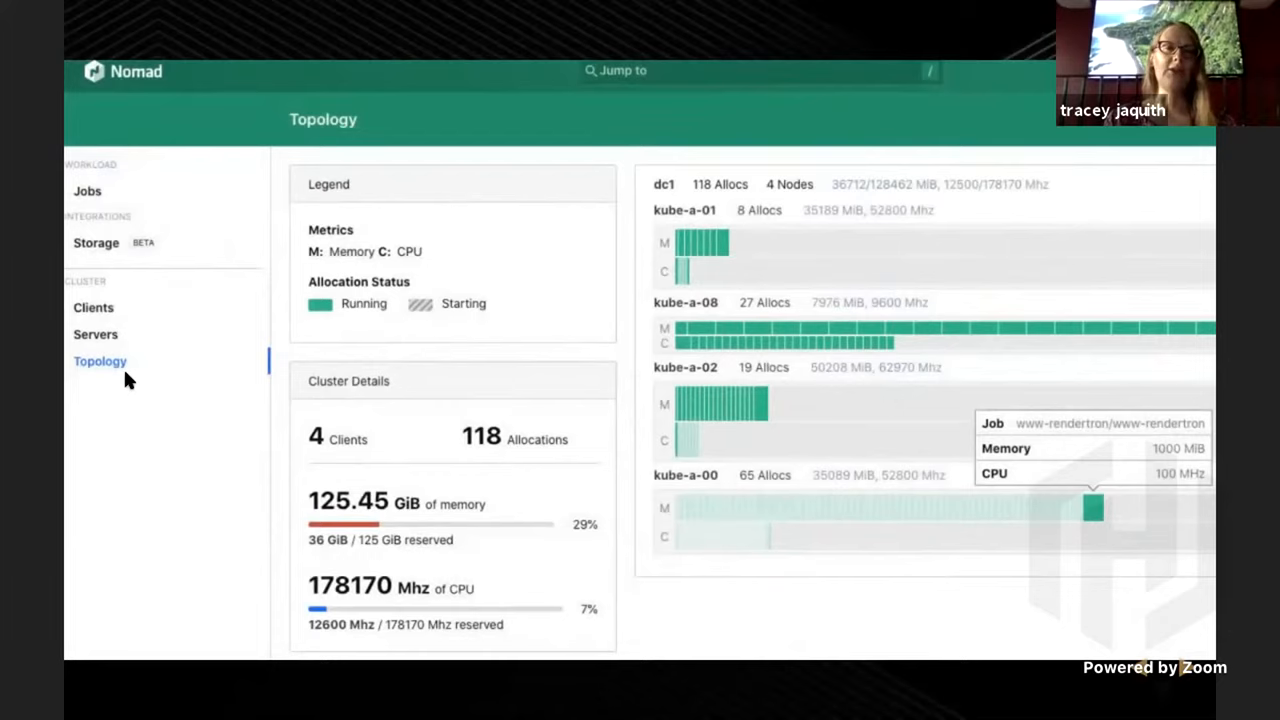
{"action": "mouse_move", "coordinate": [716, 510]}
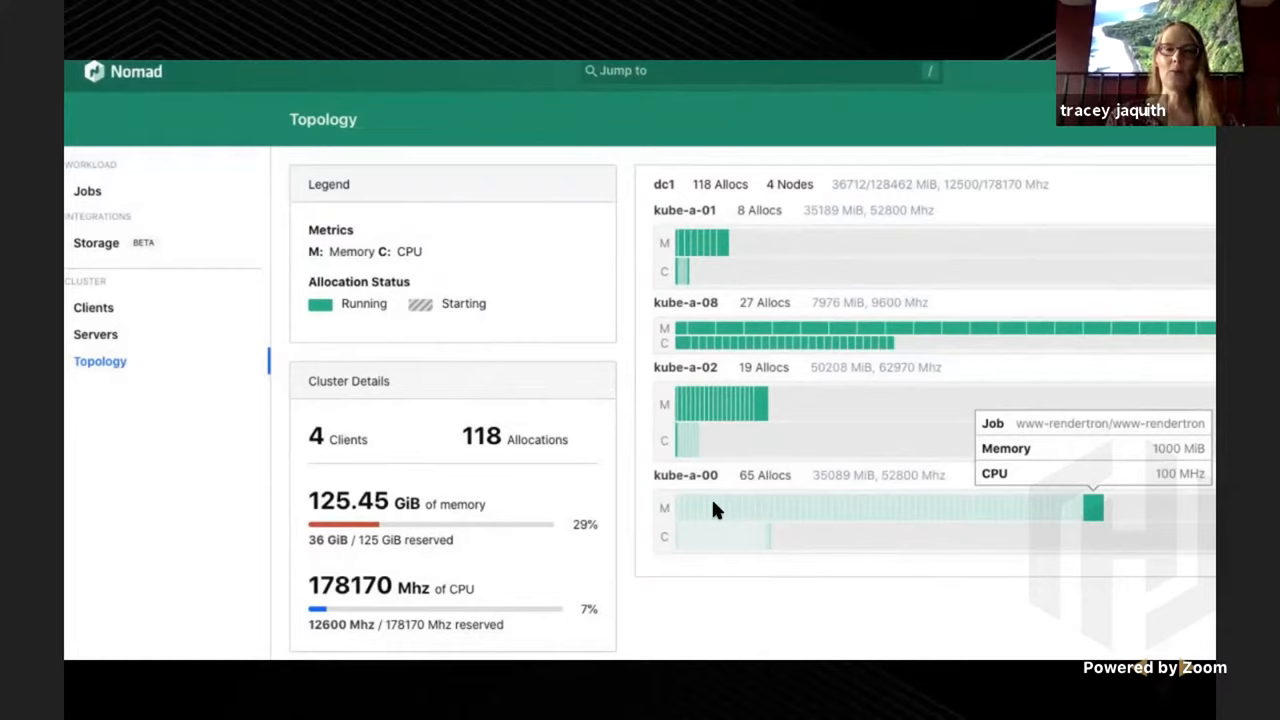
{"action": "mouse_move", "coordinate": [684, 324]}
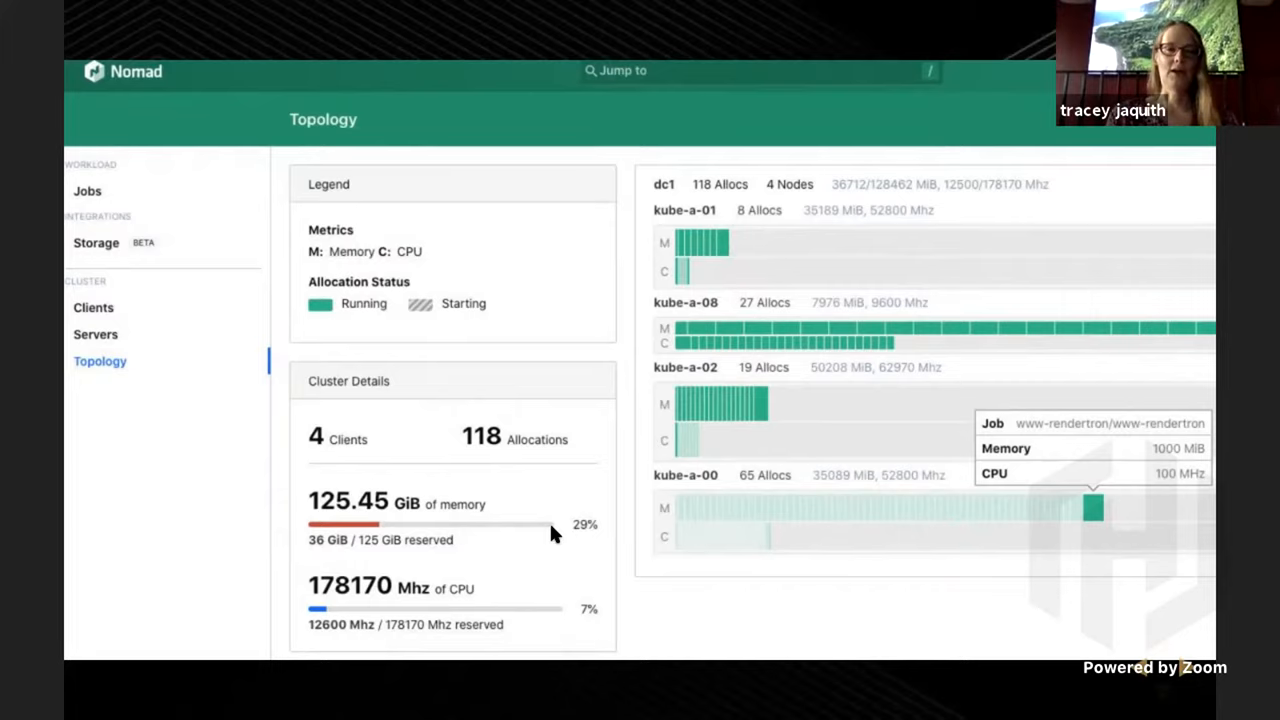
{"action": "mouse_move", "coordinate": [738, 476]}
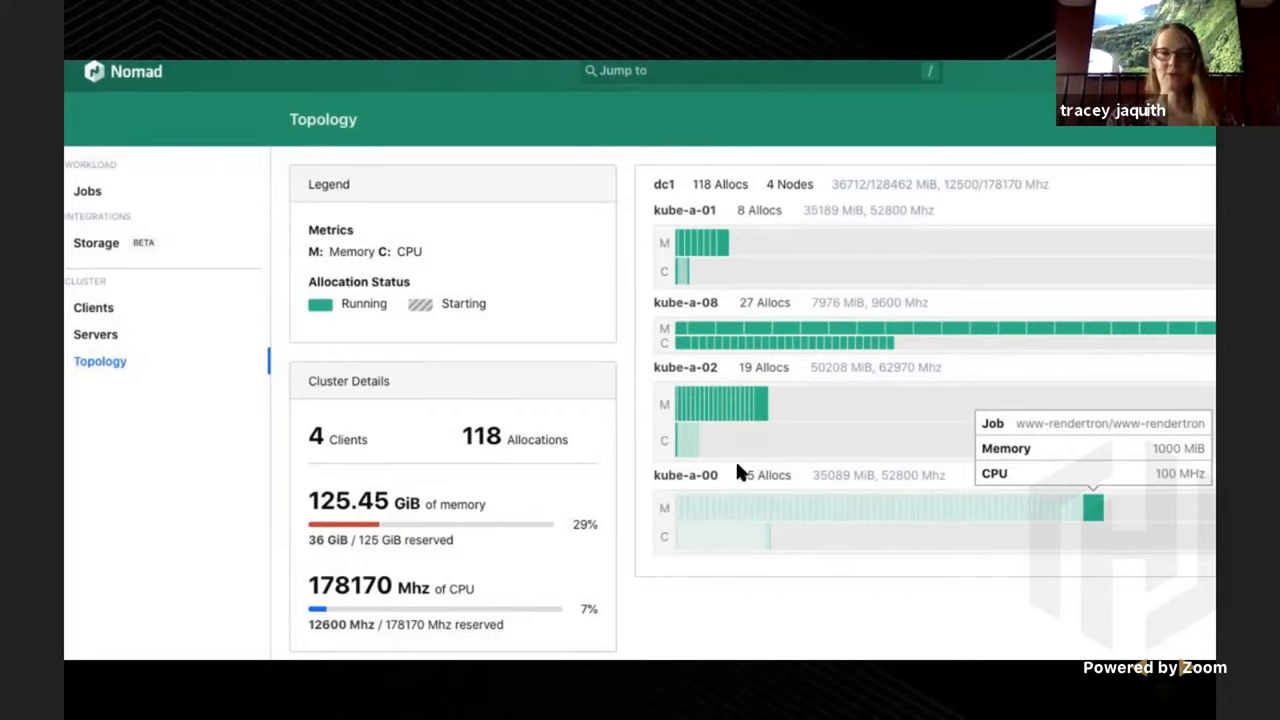
{"action": "mouse_move", "coordinate": [1084, 432]}
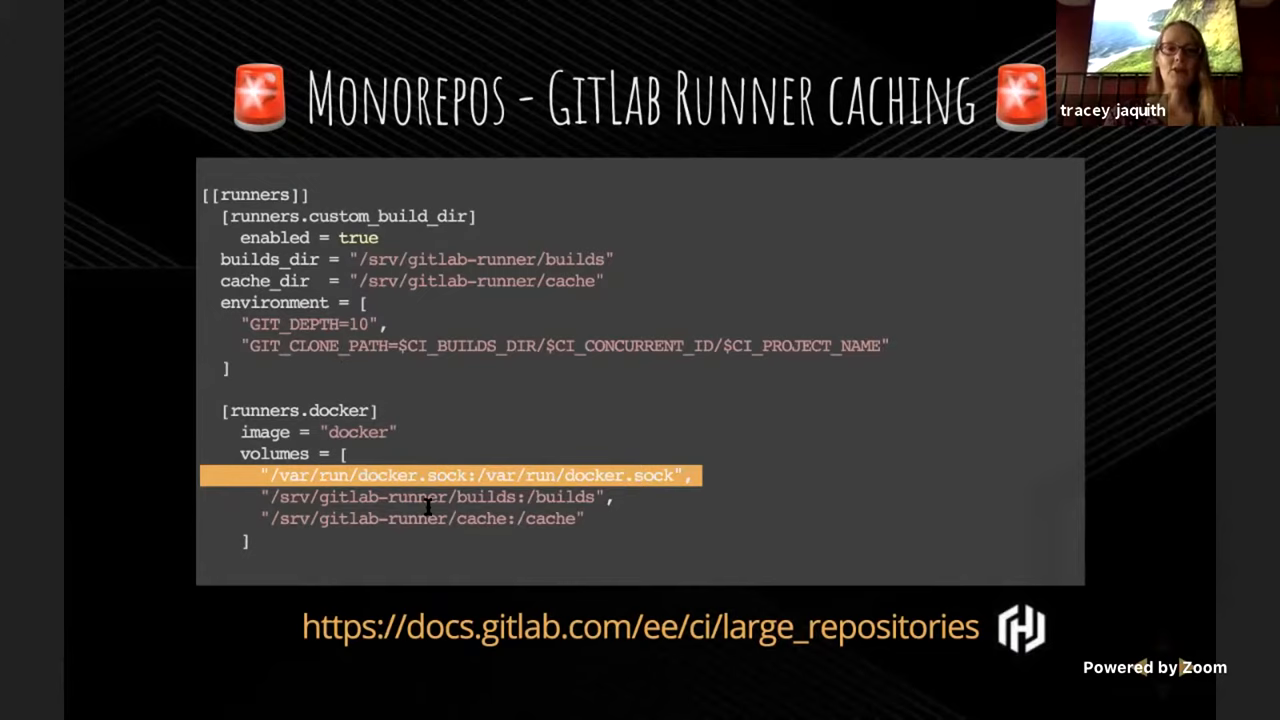
{"action": "mouse_move", "coordinate": [826, 498]}
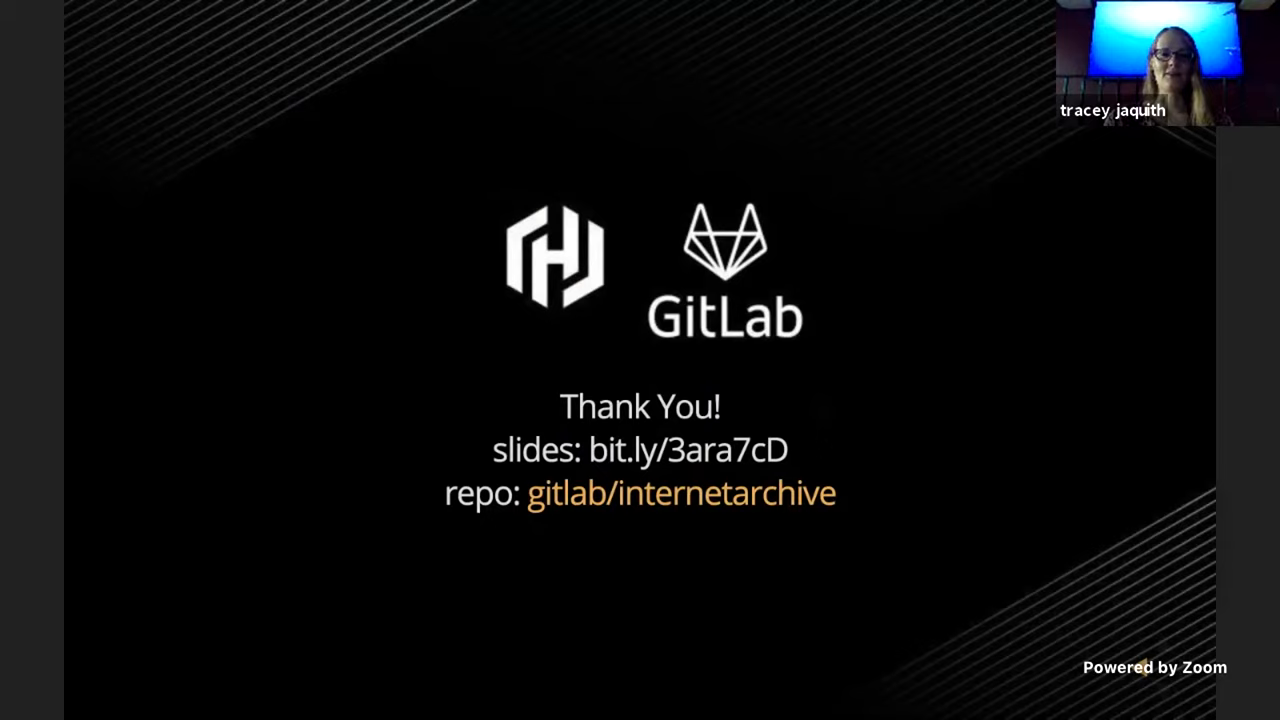
{"action": "mouse_move", "coordinate": [600, 510]}
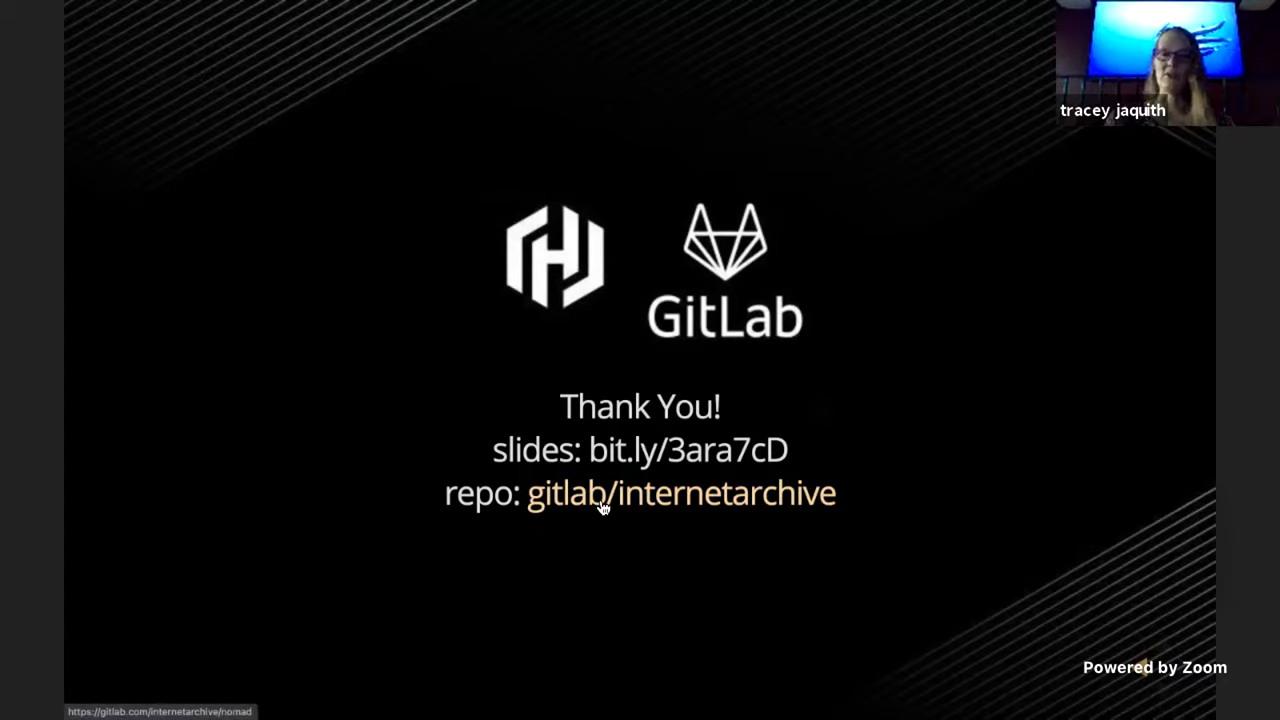